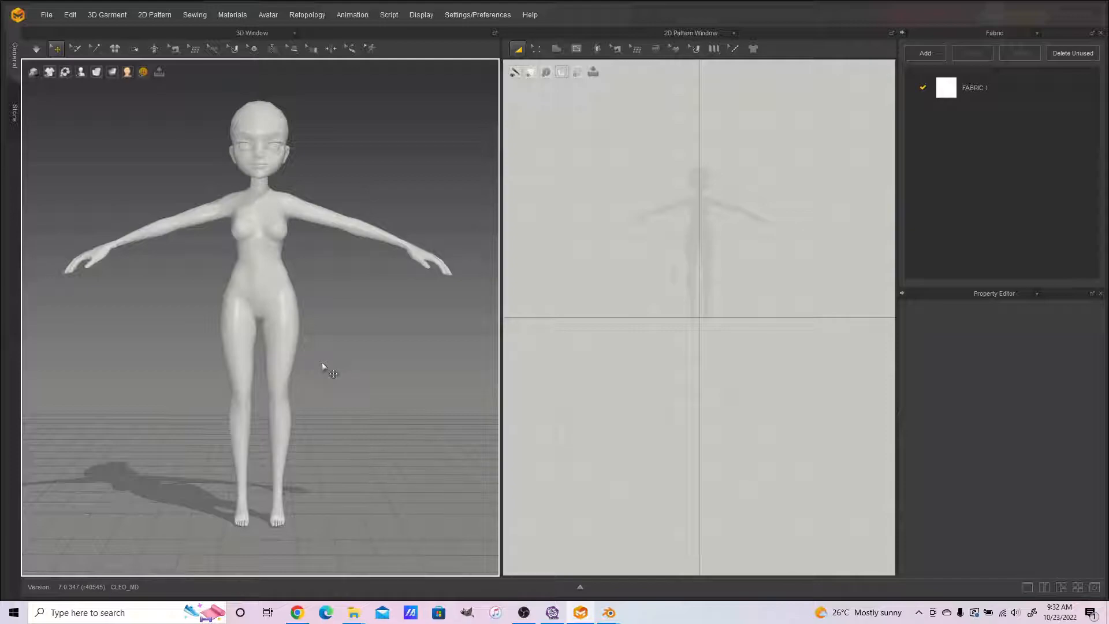
{"action": "mouse_move", "coordinate": [290, 251]}
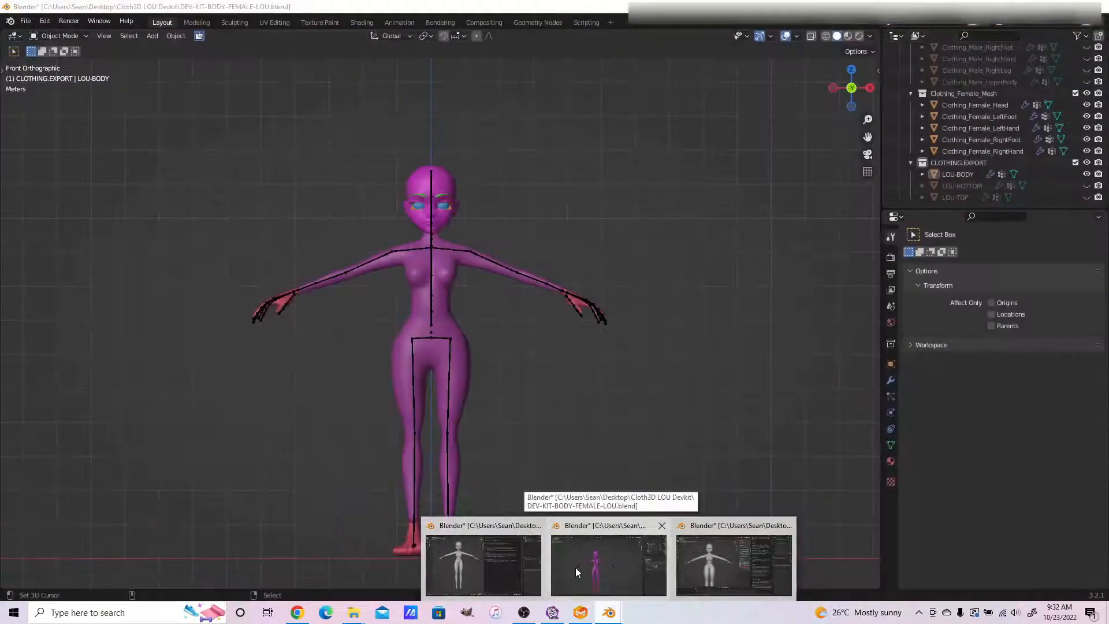
{"action": "mouse_move", "coordinate": [610, 562]}
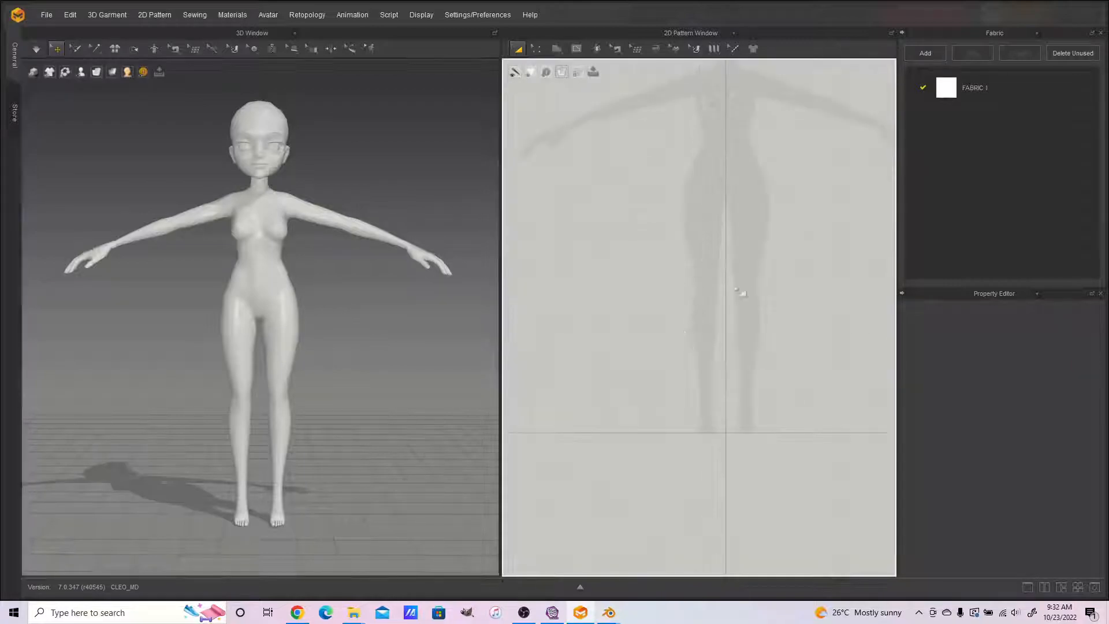
Mirror the half front panel into a full symmetric dress front via Unfold Symmetric Pattern.
{"action": "scroll", "scroll_direction": "down", "scroll_amount": 3}
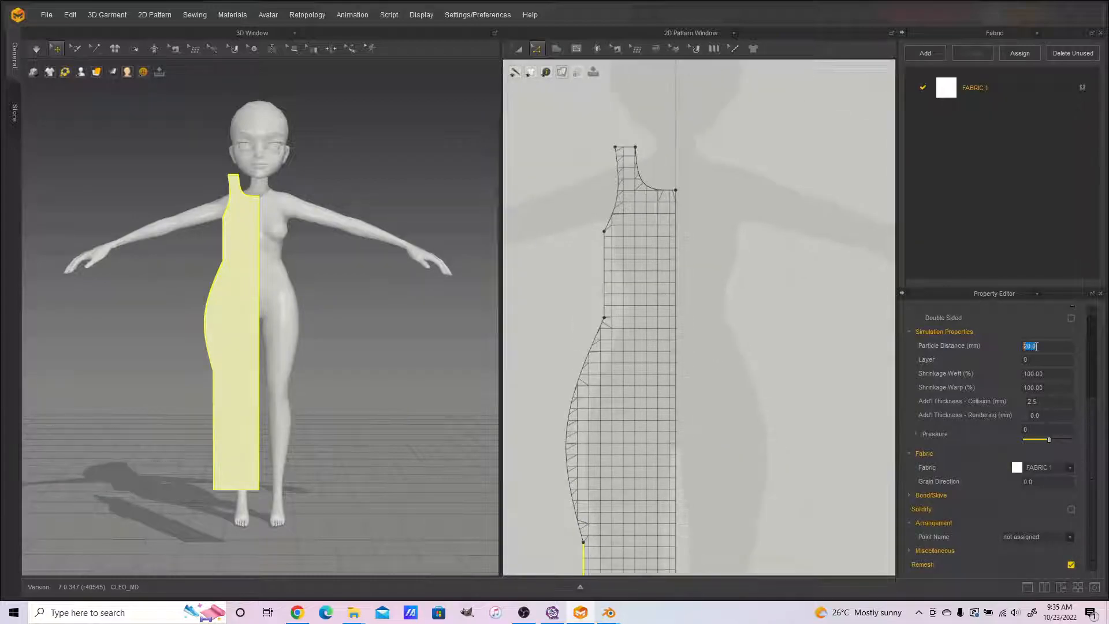
{"action": "right_click", "coordinate": [675, 379]}
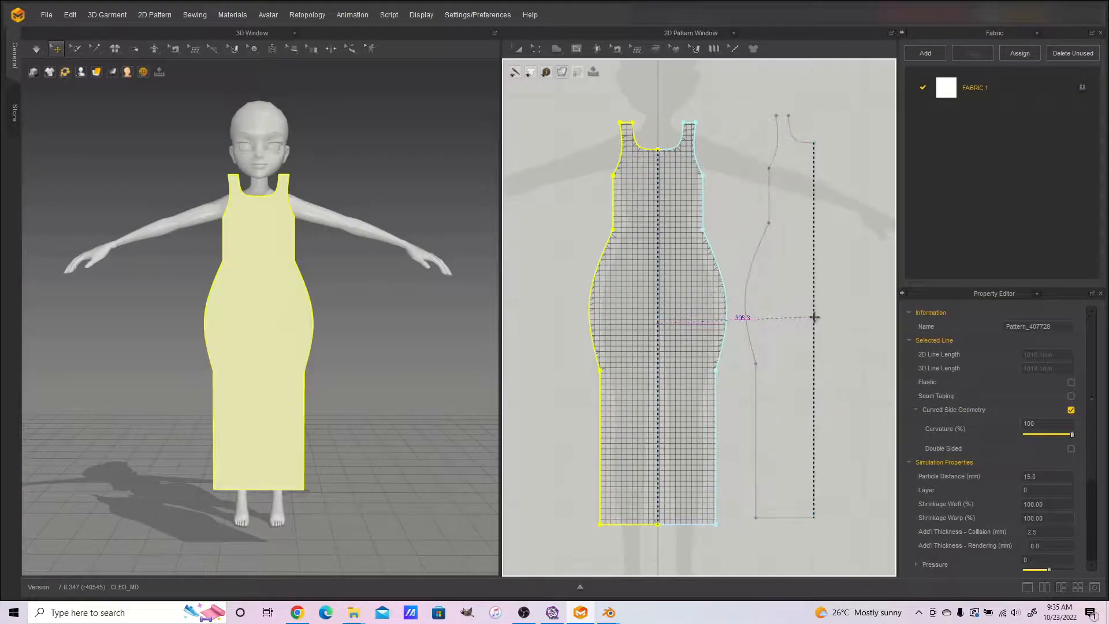
Sew the front and back panel edges together with the Segment Sewing tool.
{"action": "left_click", "coordinate": [813, 319]}
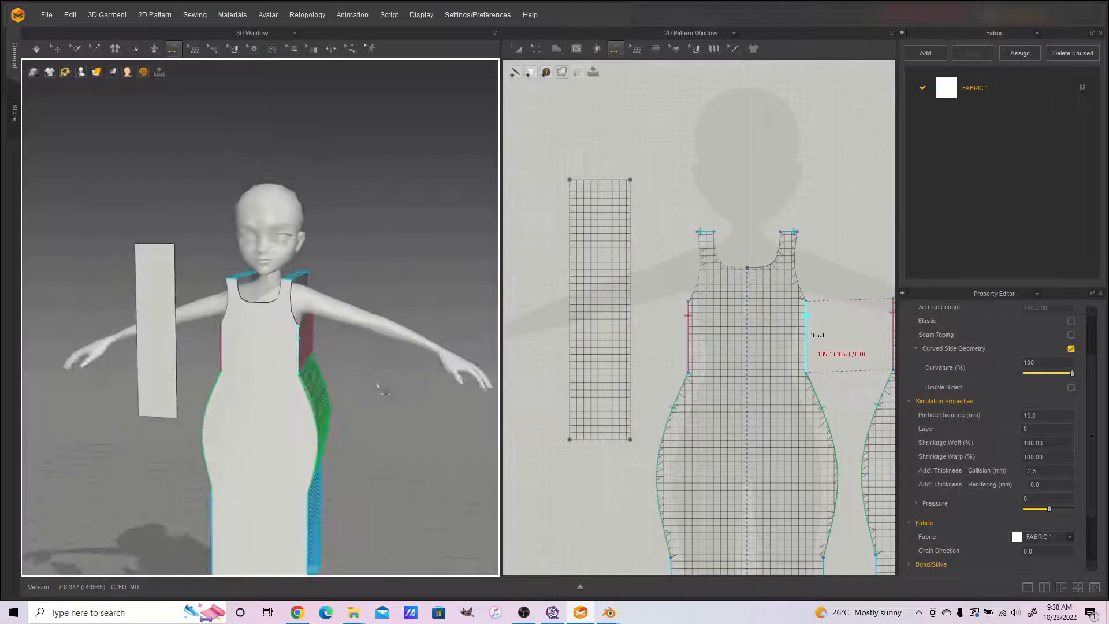
Place the sleeve on the arm's arrangement point and taper its top corner wider.
{"action": "left_click", "coordinate": [81, 71]}
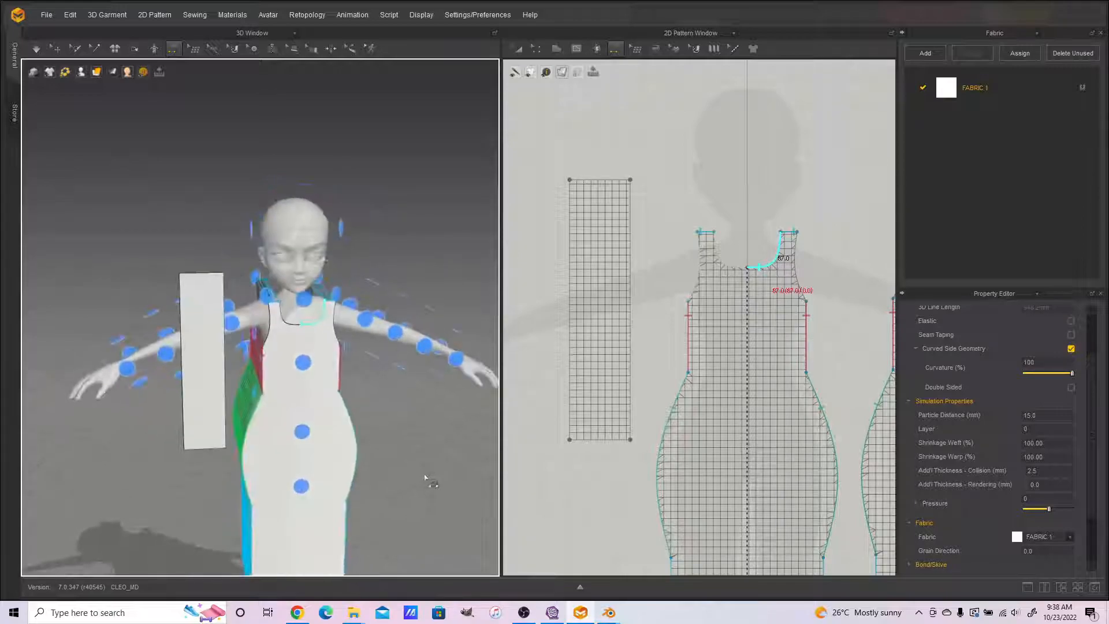
{"action": "left_click", "coordinate": [599, 309]}
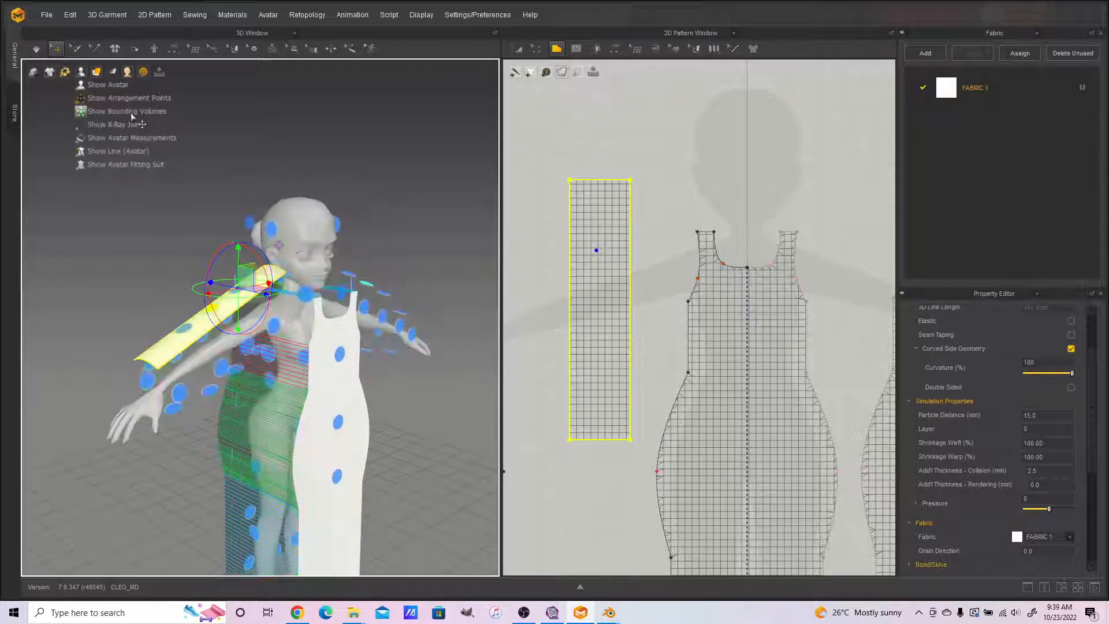
{"action": "left_click", "coordinate": [128, 97]}
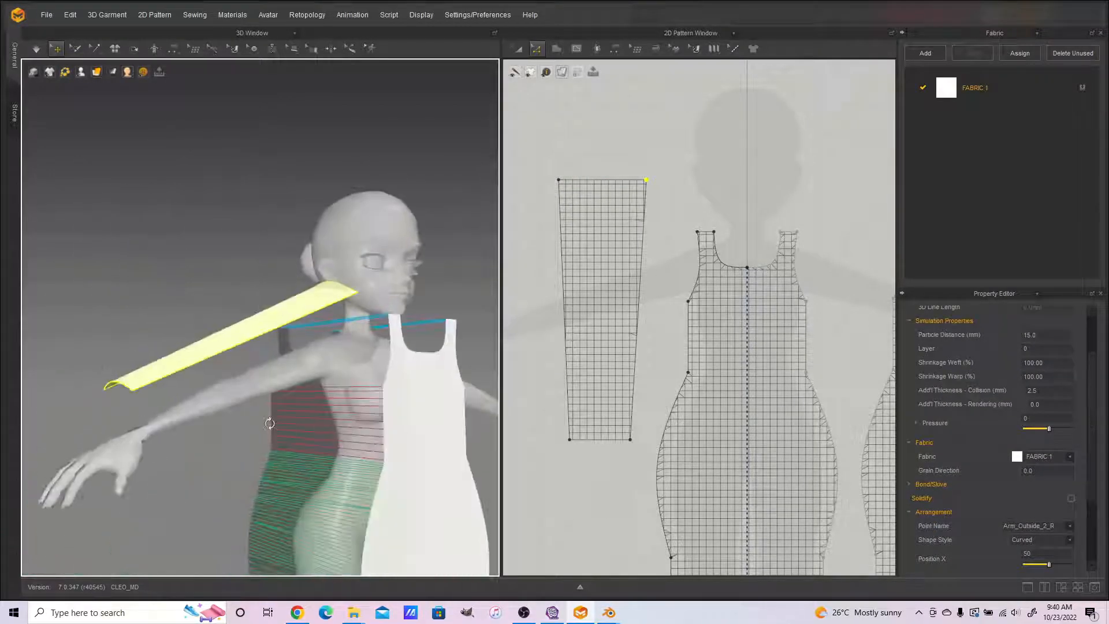
{"action": "left_click", "coordinate": [601, 311]}
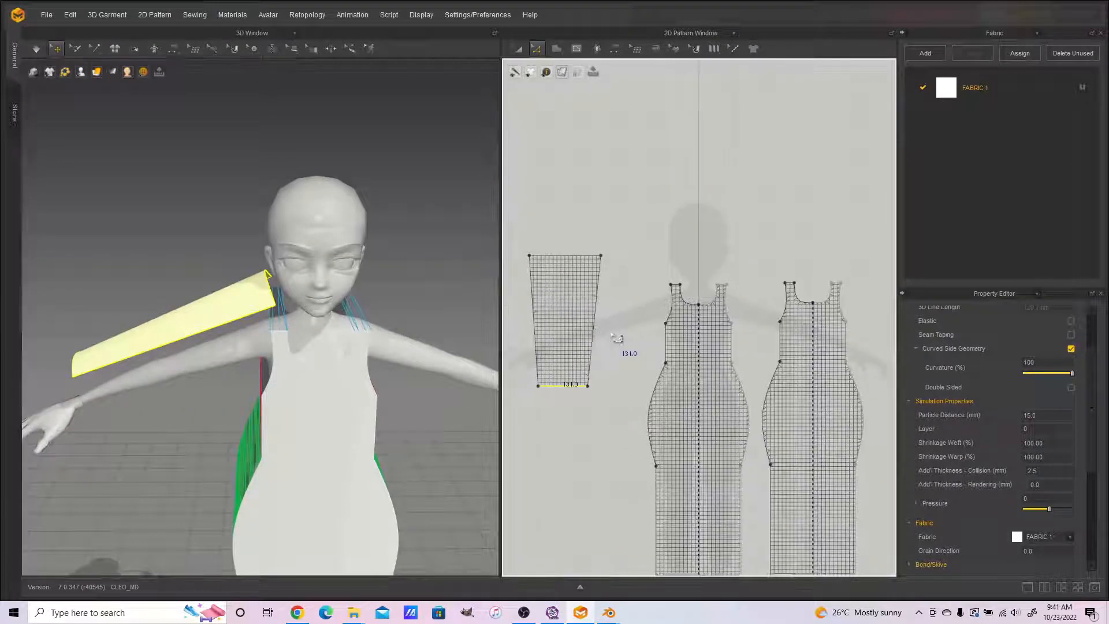
Duplicate the sleeve for the other arm and bring up Split Line on its top edge.
{"action": "left_click", "coordinate": [564, 319]}
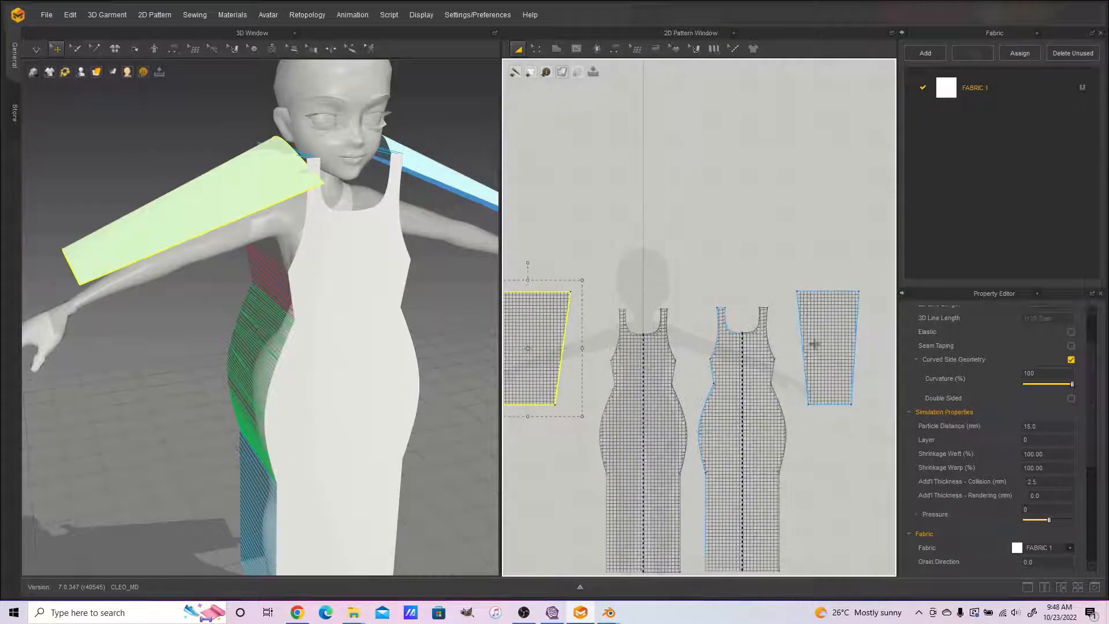
{"action": "right_click", "coordinate": [823, 347]}
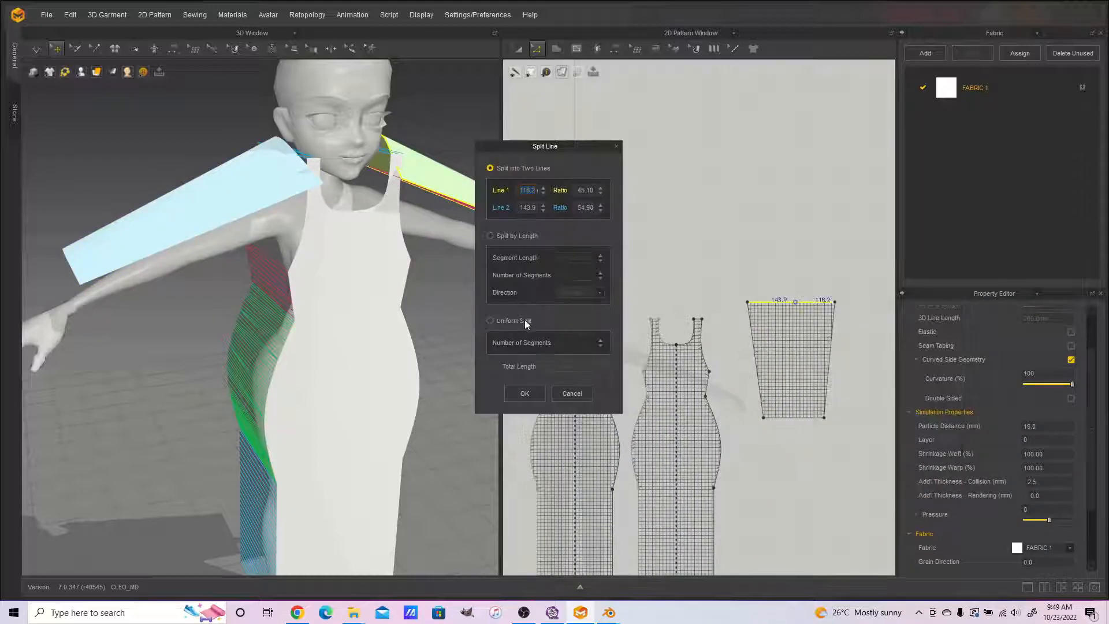
{"action": "left_click", "coordinate": [524, 393]}
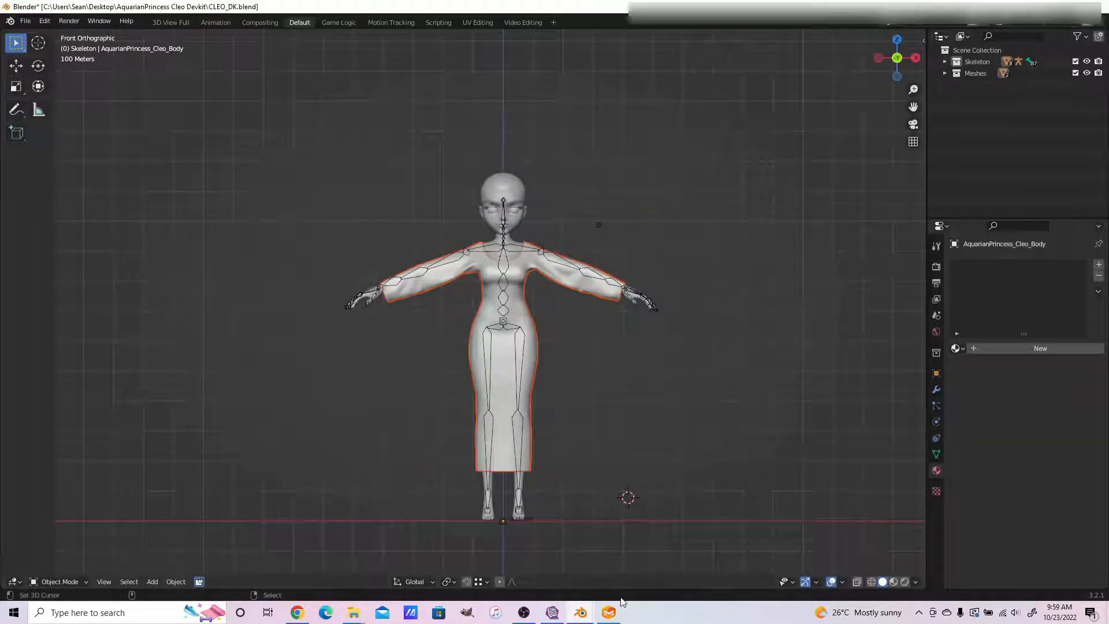
Inspect the dress UVs from the front in UV Editing, then return to Layout in Object Mode.
{"action": "scroll", "scroll_direction": "up", "scroll_amount": 3}
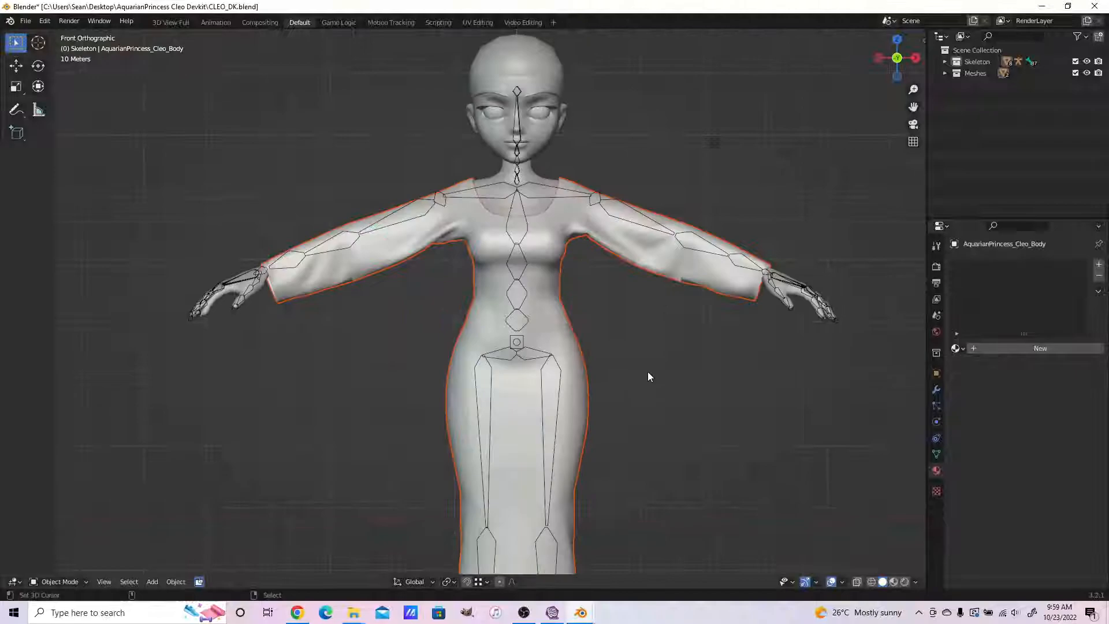
{"action": "left_click", "coordinate": [477, 22]}
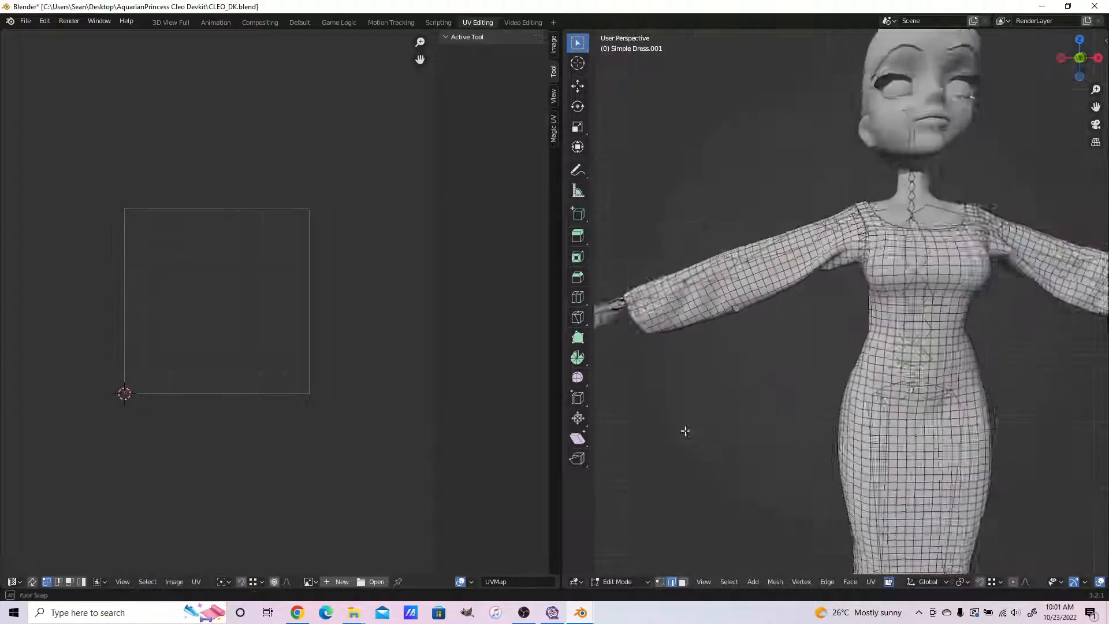
{"action": "left_click", "coordinate": [196, 581]}
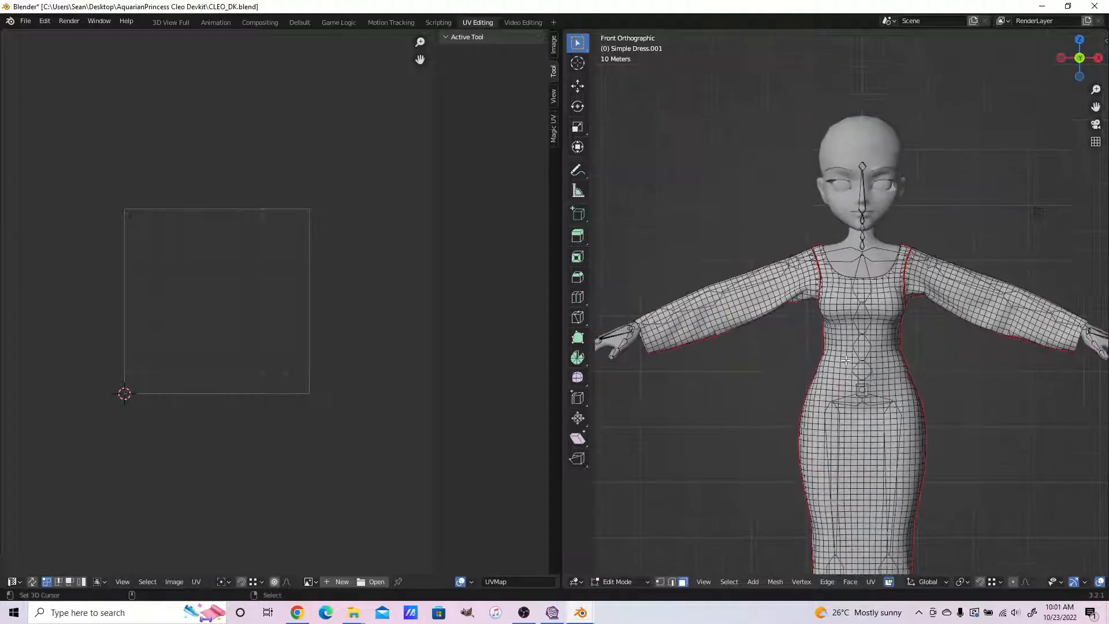
{"action": "left_click", "coordinate": [299, 21]}
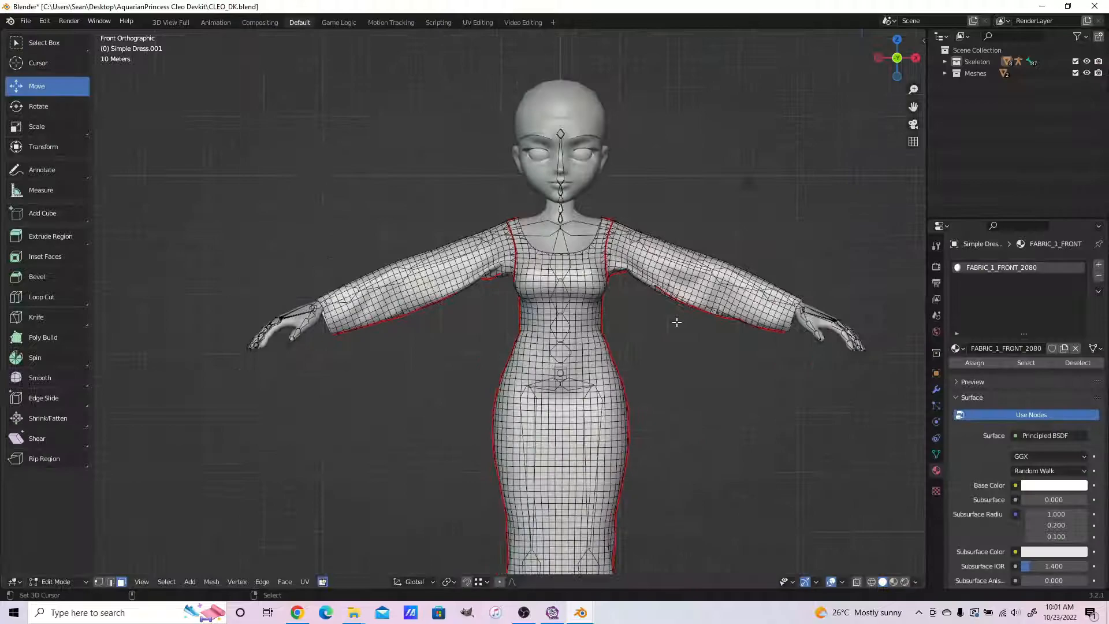
{"action": "left_click", "coordinate": [56, 581]}
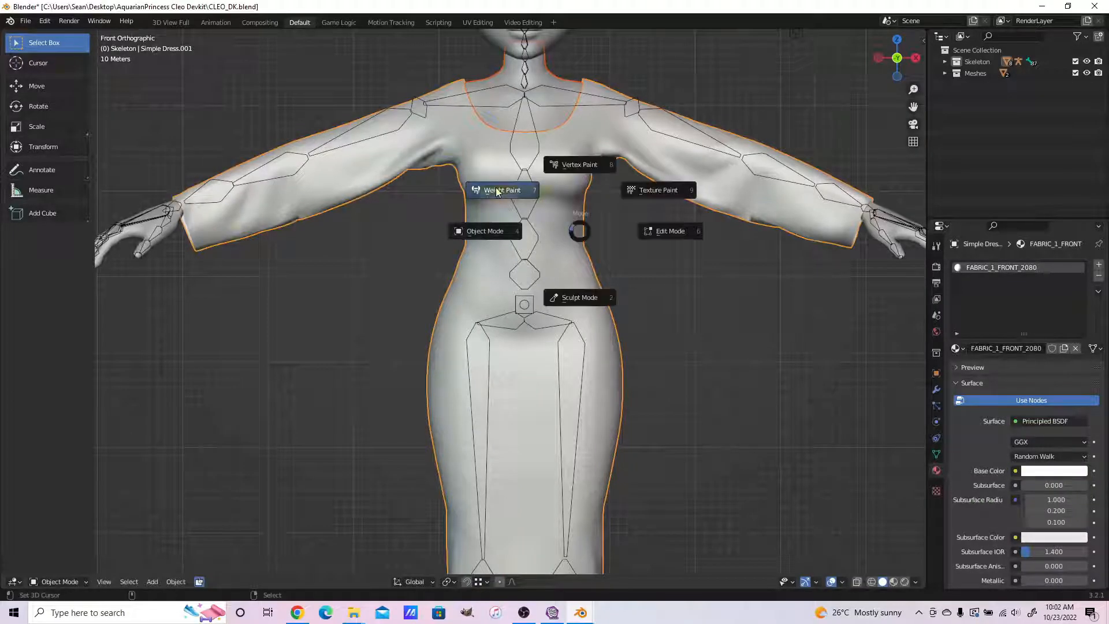
Transfer the body's weights onto the dress with Create Data, smooth them, and return to Object Mode.
{"action": "left_click", "coordinate": [502, 189]}
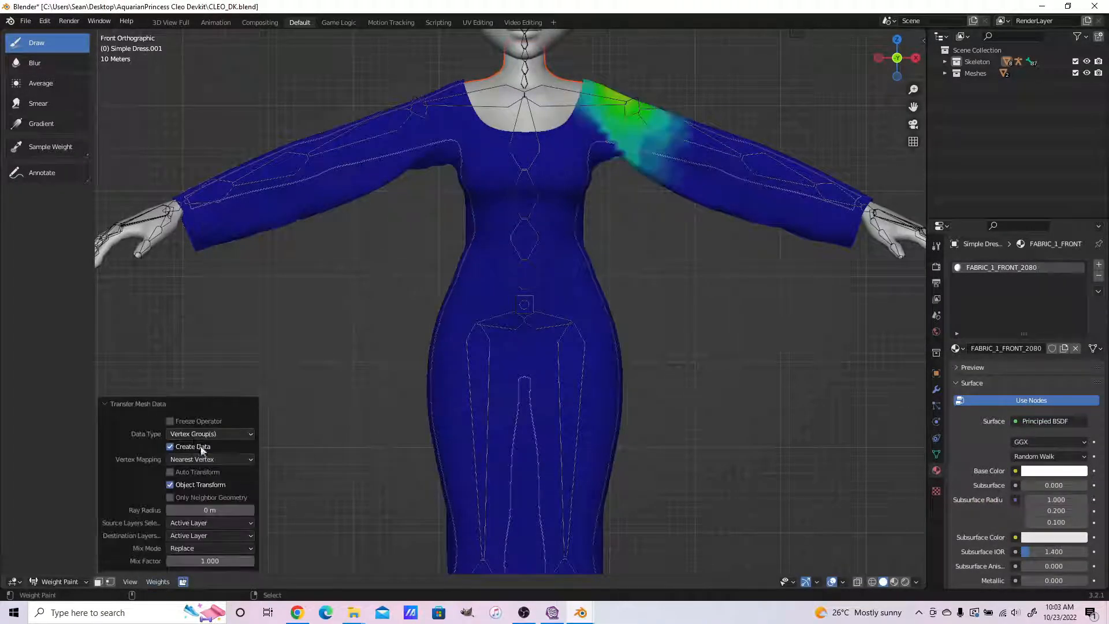
{"action": "left_click", "coordinate": [210, 522]}
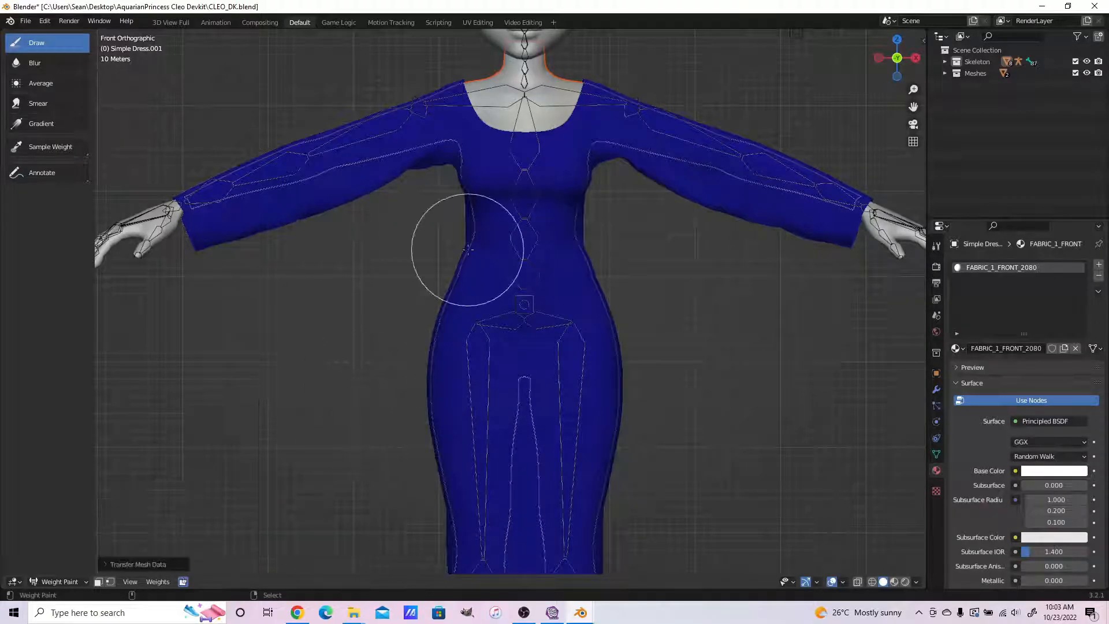
{"action": "left_click", "coordinate": [59, 581]}
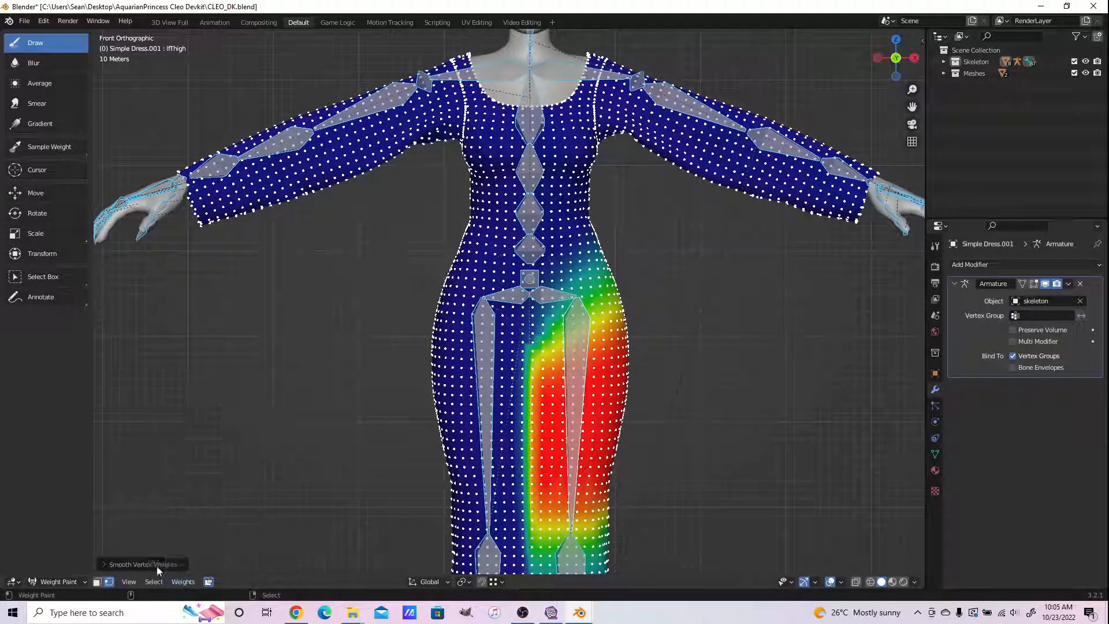
{"action": "left_click", "coordinate": [141, 564]}
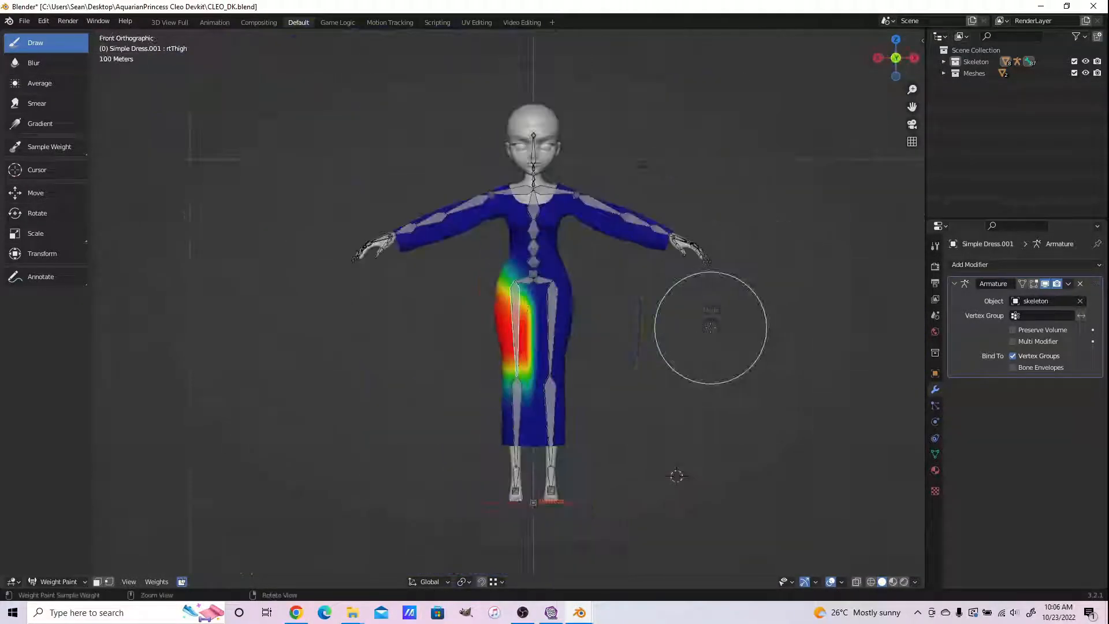
{"action": "left_click", "coordinate": [58, 581]}
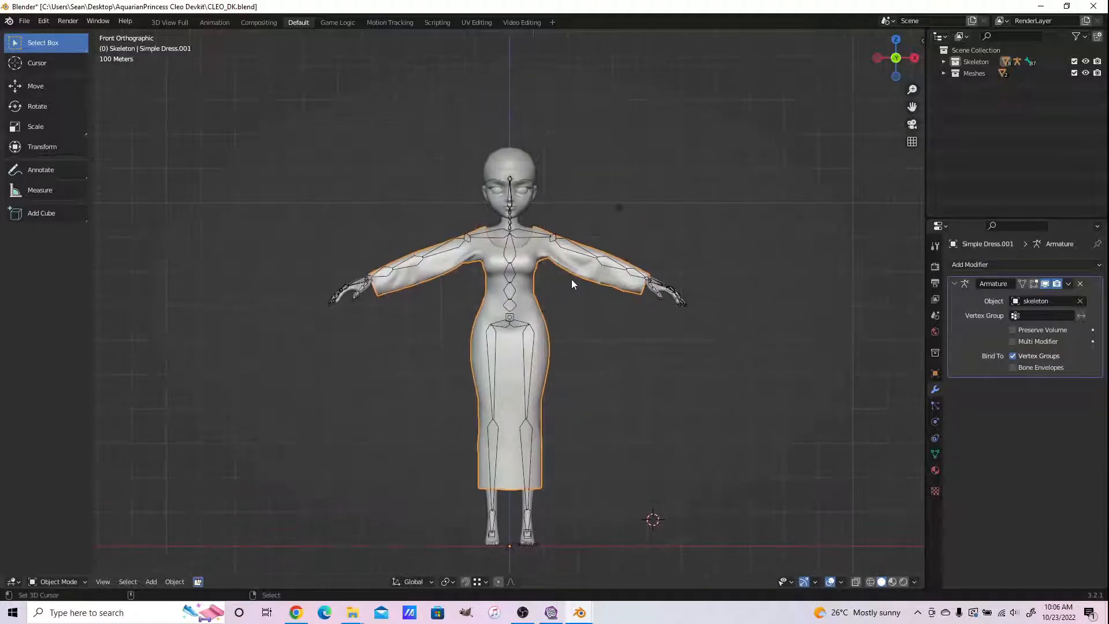
{"action": "scroll", "scroll_direction": "up", "scroll_amount": 3}
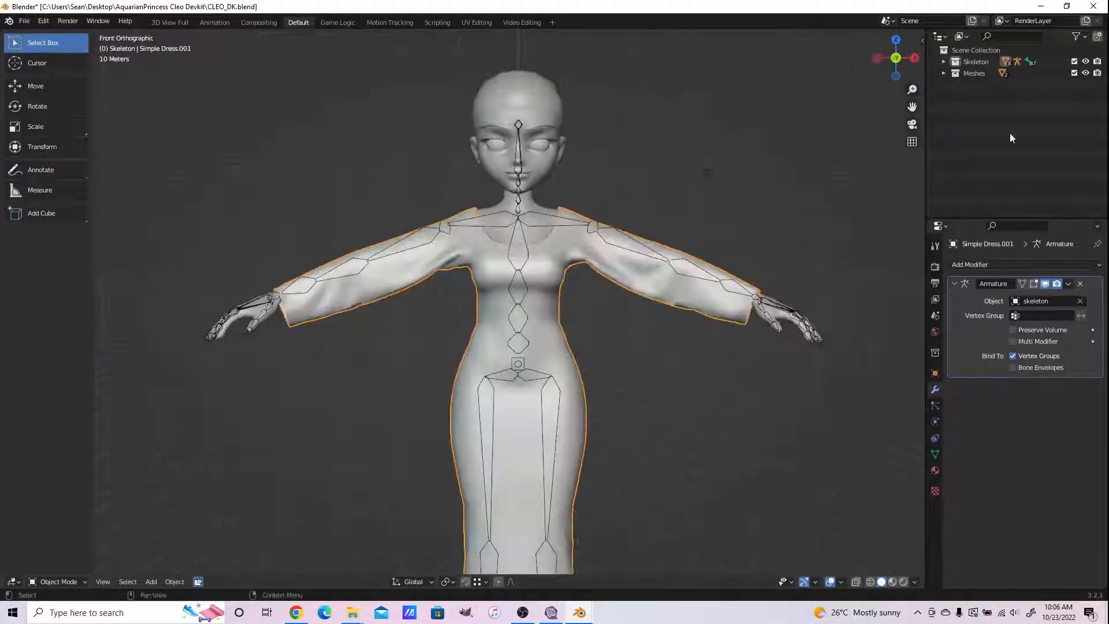
Deselect the dress faces in UV Editing and return to the Default workspace's material settings.
{"action": "left_click", "coordinate": [475, 22]}
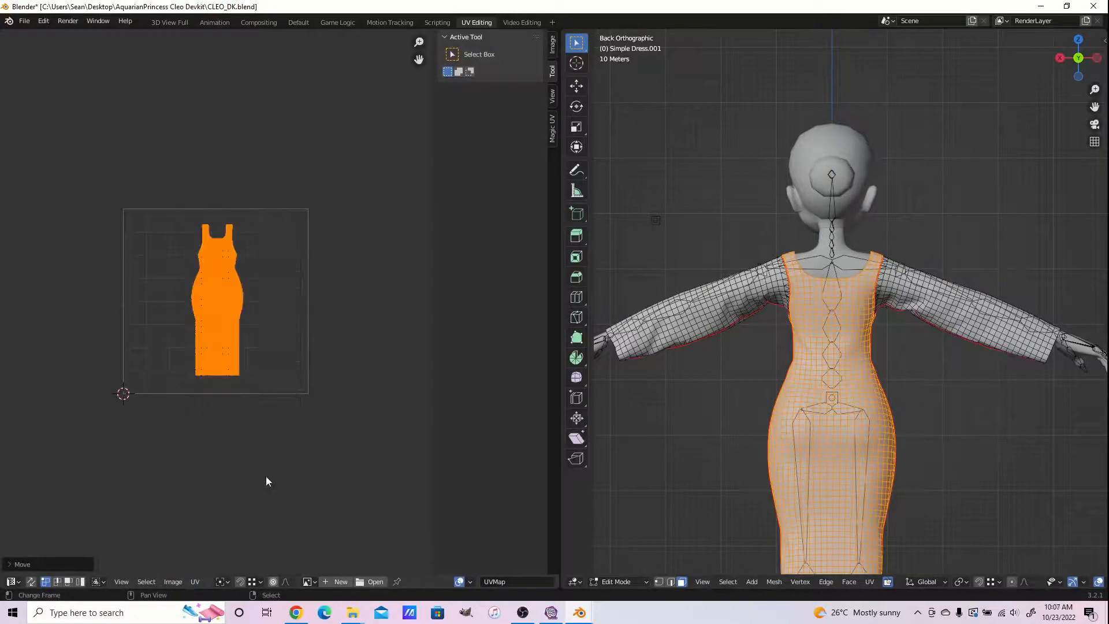
{"action": "key", "text": "s"}
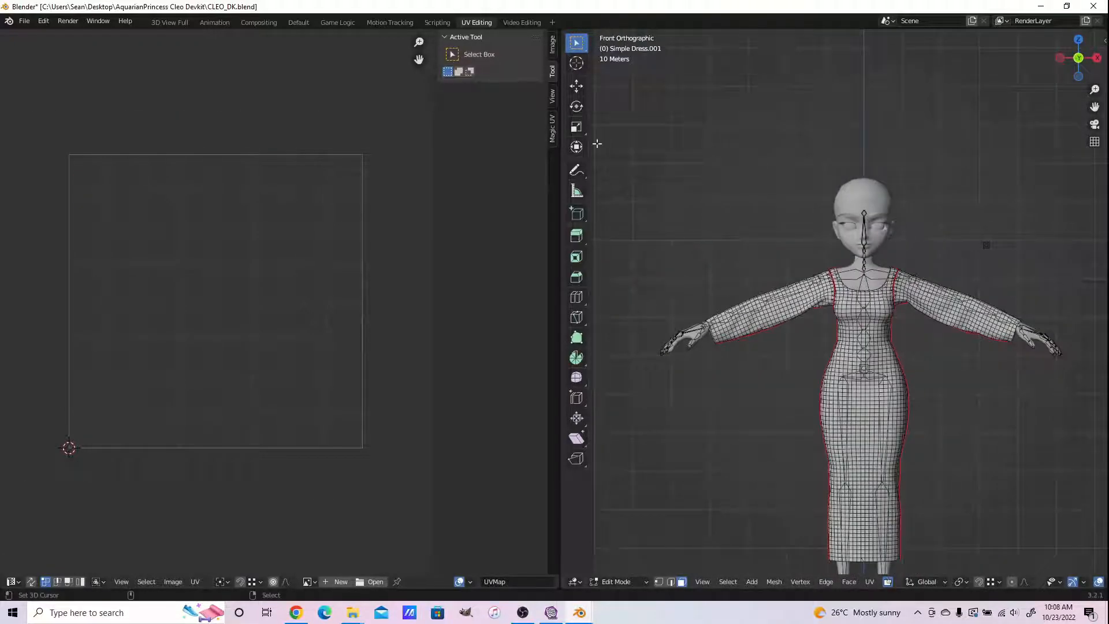
{"action": "left_click", "coordinate": [298, 22]}
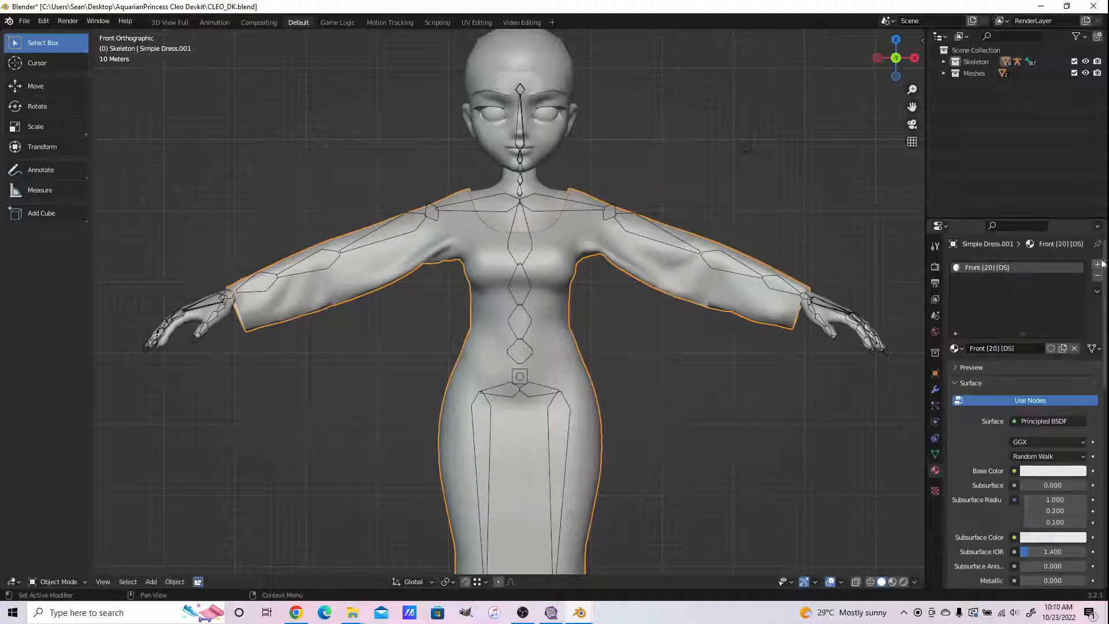
Add new Left and Right sleeve materials to the dress, then start the FBX export.
{"action": "left_click", "coordinate": [1096, 263]}
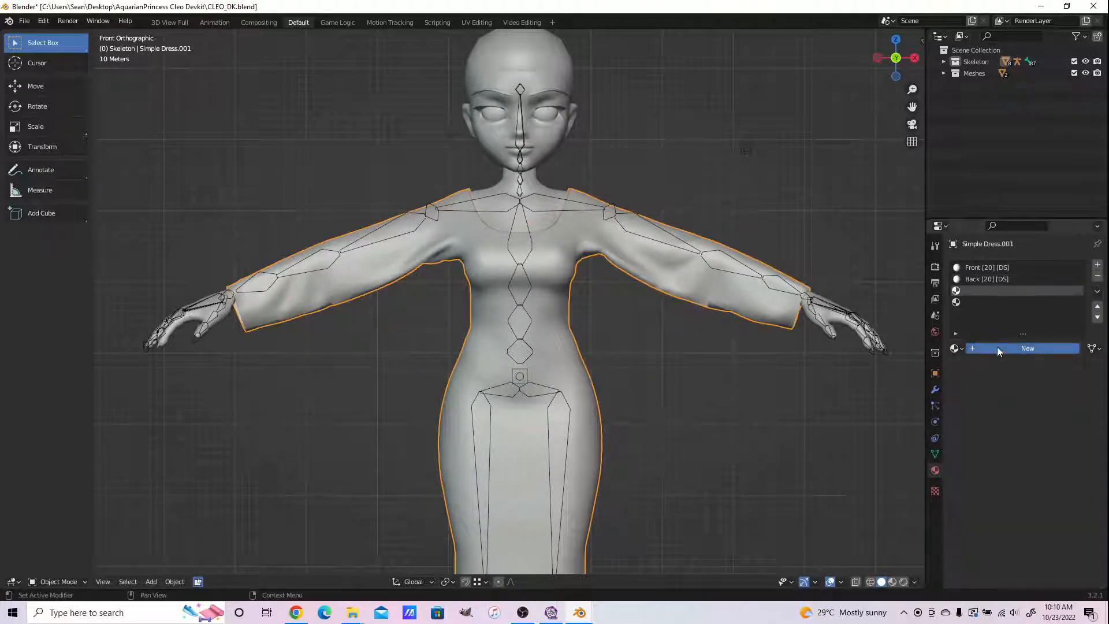
{"action": "left_click", "coordinate": [1027, 347]}
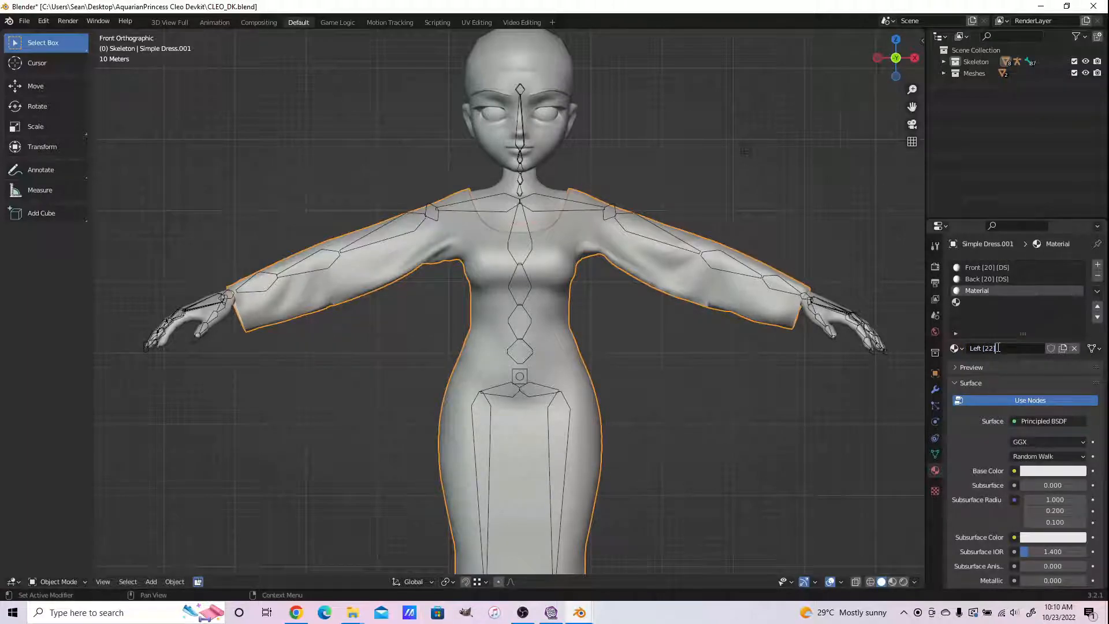
{"action": "left_click", "coordinate": [985, 278]}
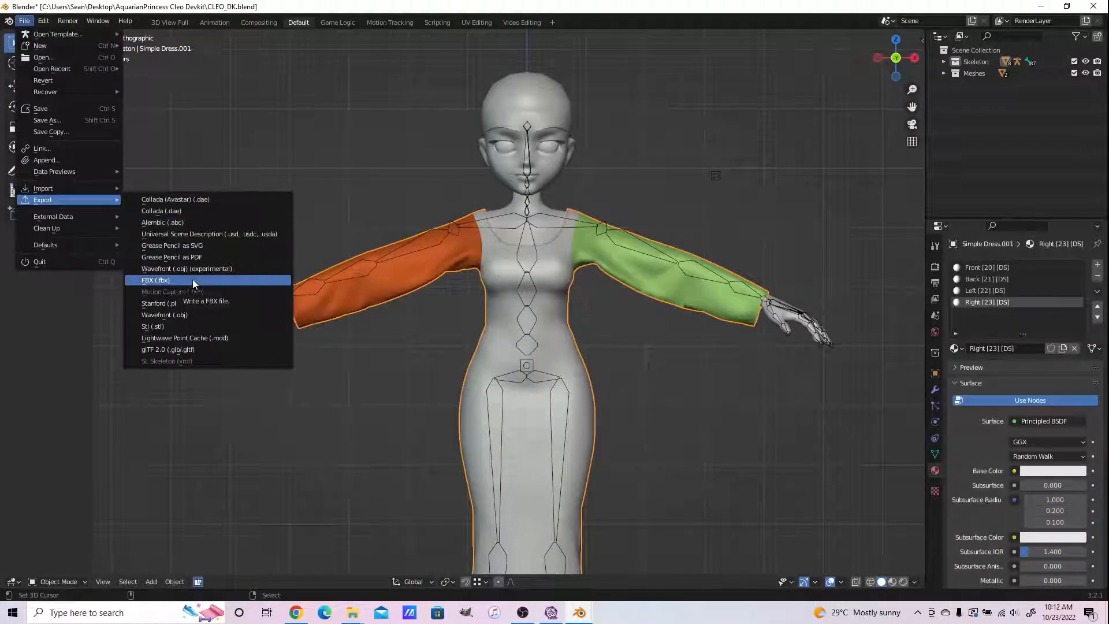
{"action": "left_click", "coordinate": [155, 279]}
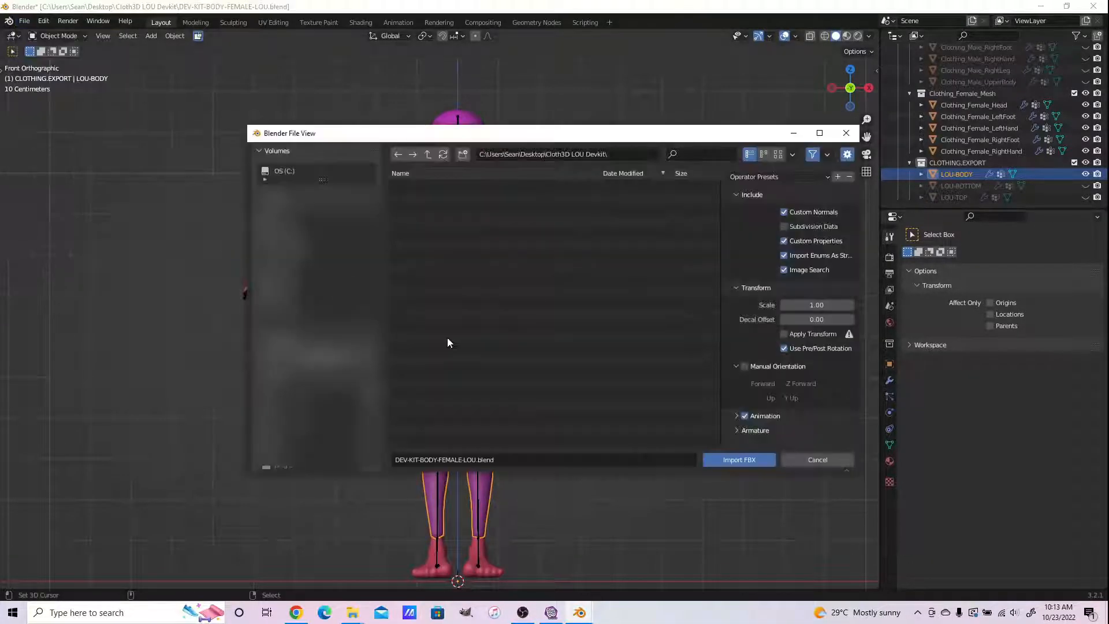
Import the dress FBX from the Cleo devkit folder and reshape its mesh region to fit the LOU body.
{"action": "left_click", "coordinate": [566, 153]}
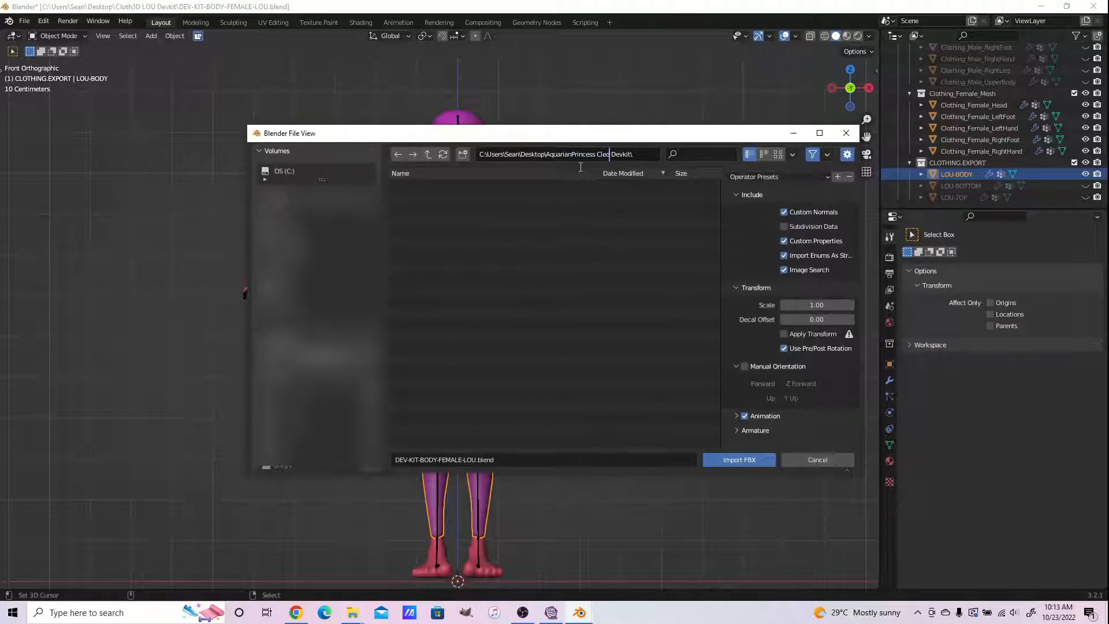
{"action": "left_click", "coordinate": [738, 460]}
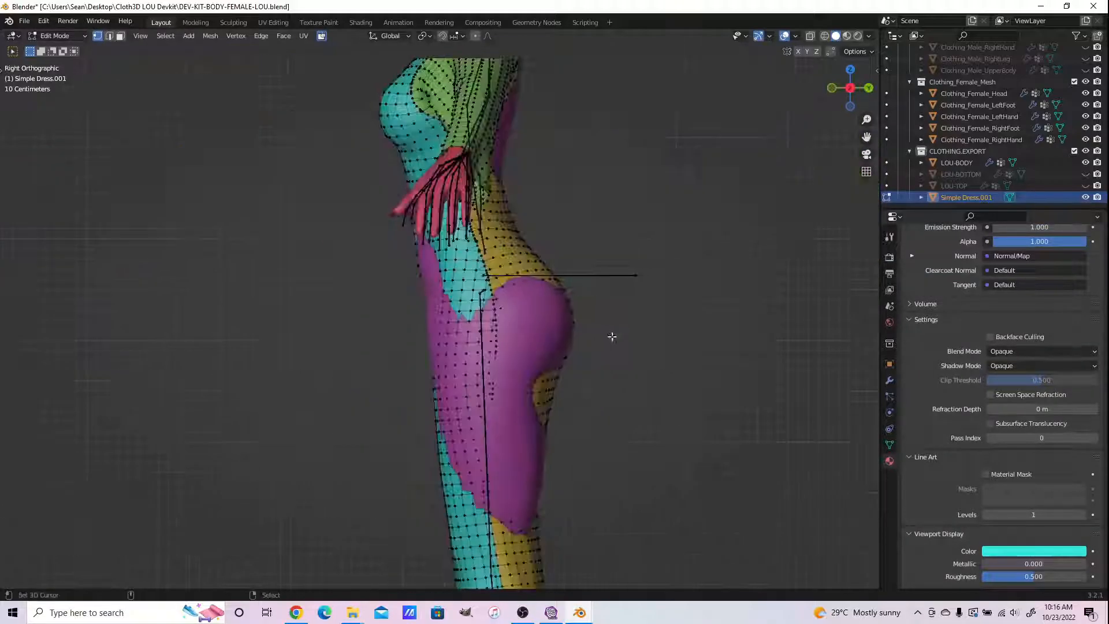
{"action": "left_click", "coordinate": [486, 36]}
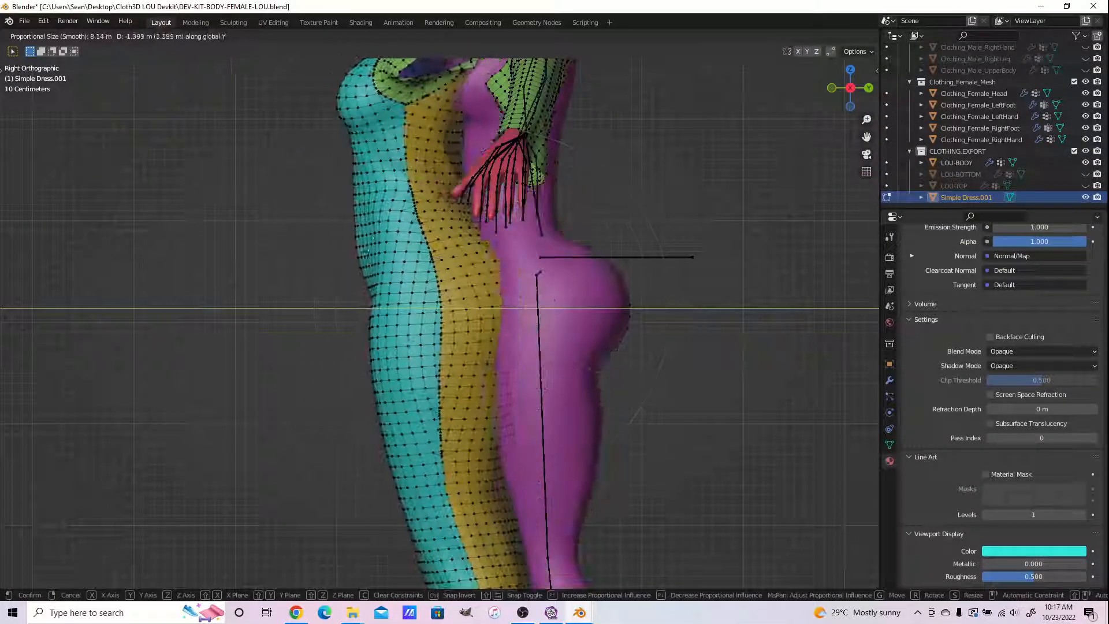
{"action": "mouse_move", "coordinate": [408, 232]}
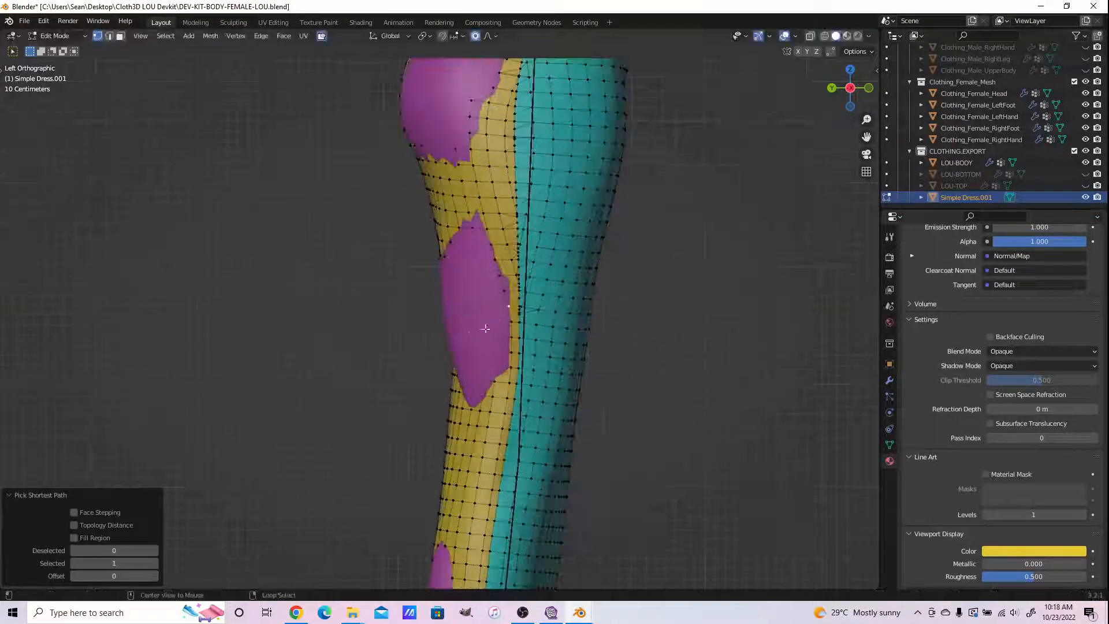
{"action": "key", "text": "s"}
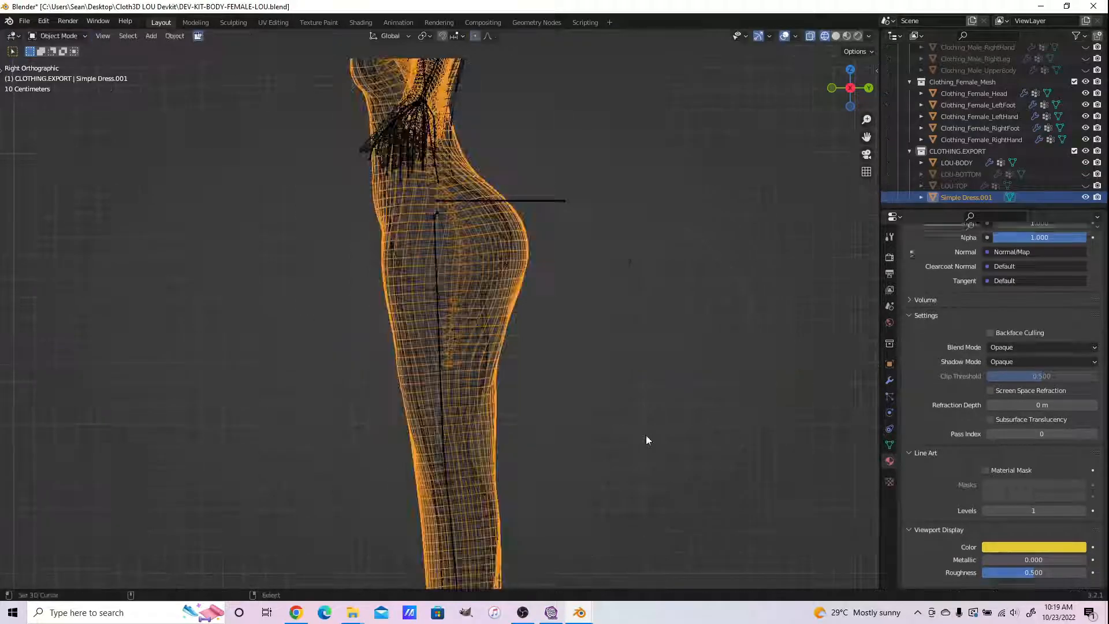
Sculpt-smooth and draw out the dress surface at the waist and hips over the Lou body.
{"action": "key", "text": "Tab"}
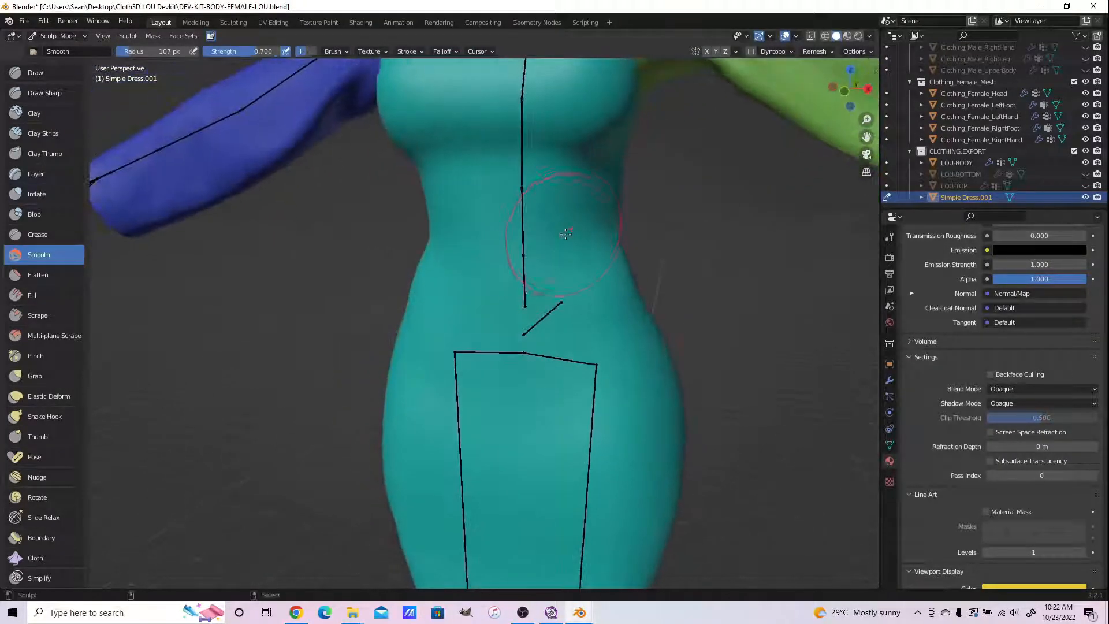
{"action": "left_click", "coordinate": [35, 72]}
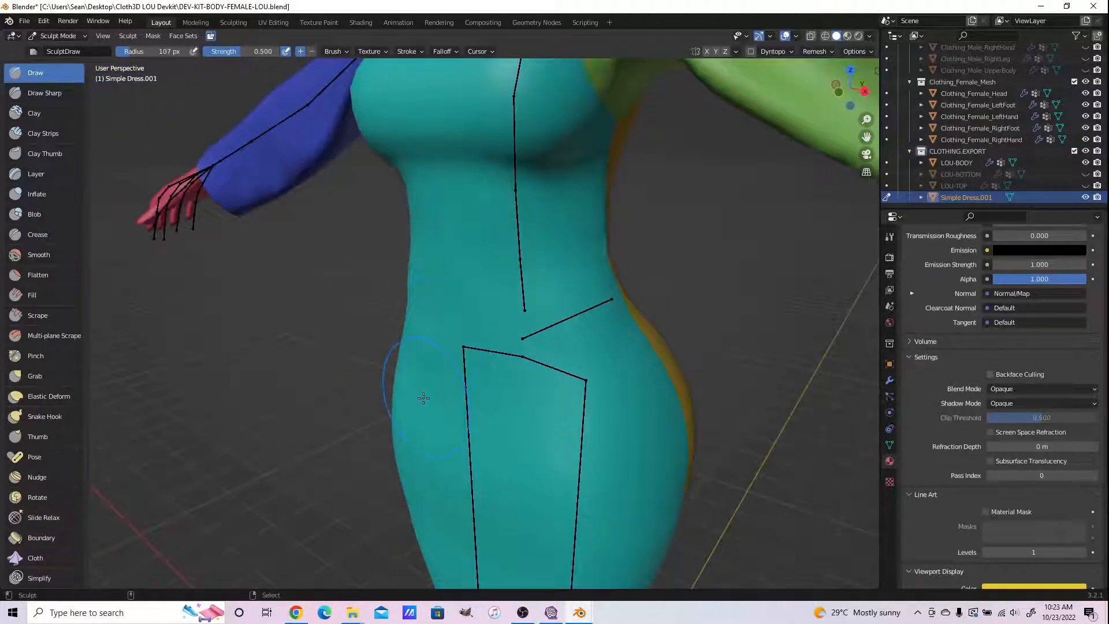
{"action": "left_click", "coordinate": [39, 254]}
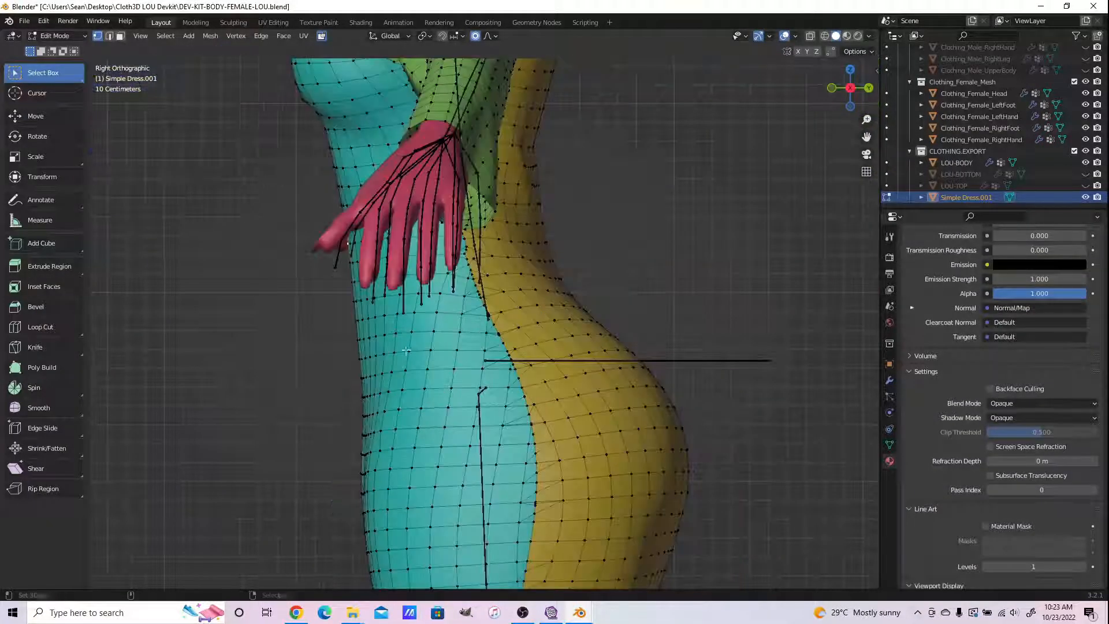
Add an Armature modifier targeting Clothing_Avatar_Armature and check the weights in Weight Paint.
{"action": "left_click", "coordinate": [55, 36]}
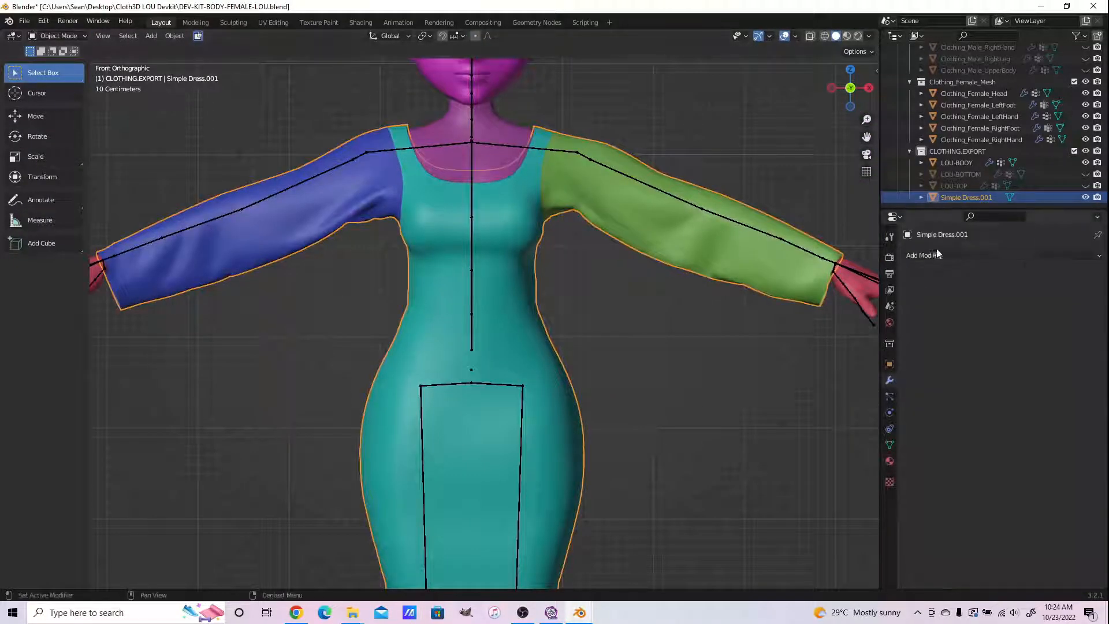
{"action": "left_click", "coordinate": [924, 254]}
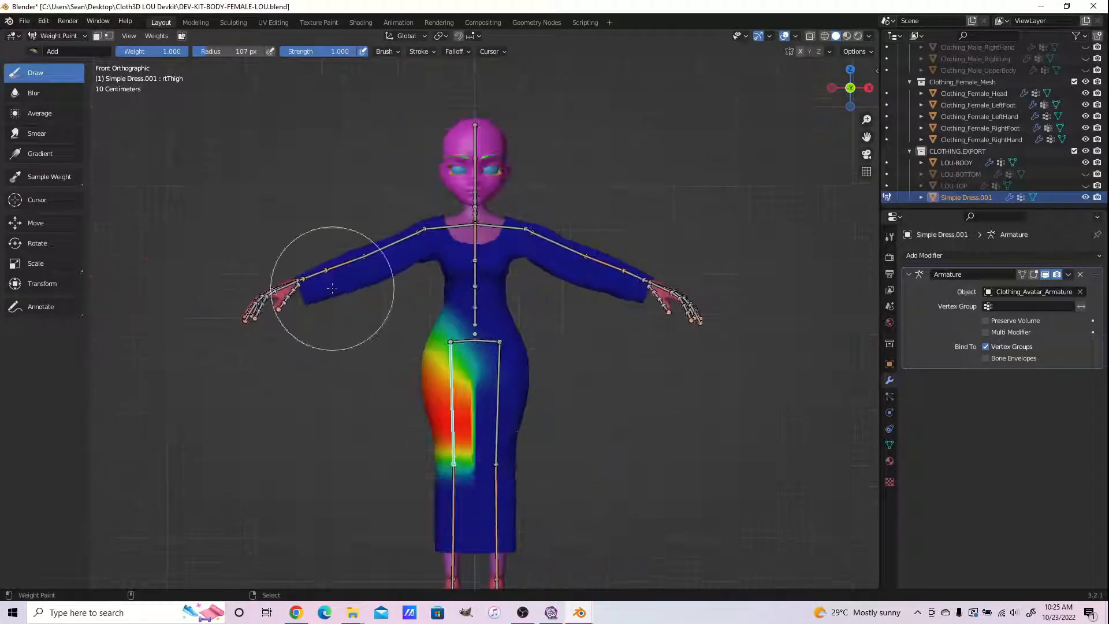
{"action": "left_click", "coordinate": [183, 36]}
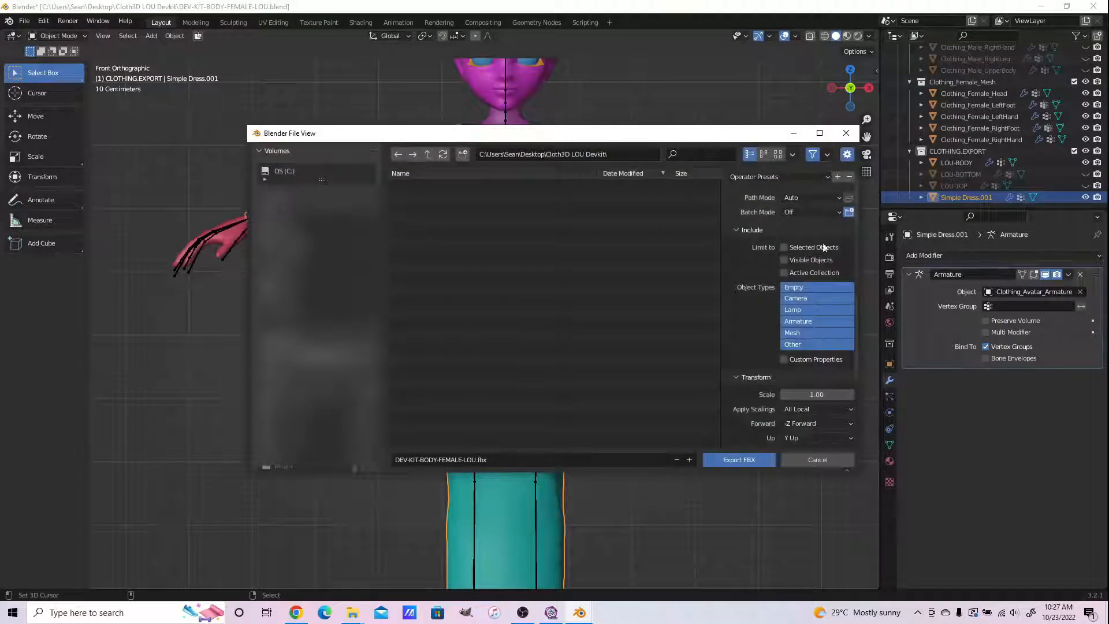
Export the rigged dress as FBX and load the SOB3D Nina devkit file.
{"action": "scroll", "scroll_direction": "down", "scroll_amount": 3}
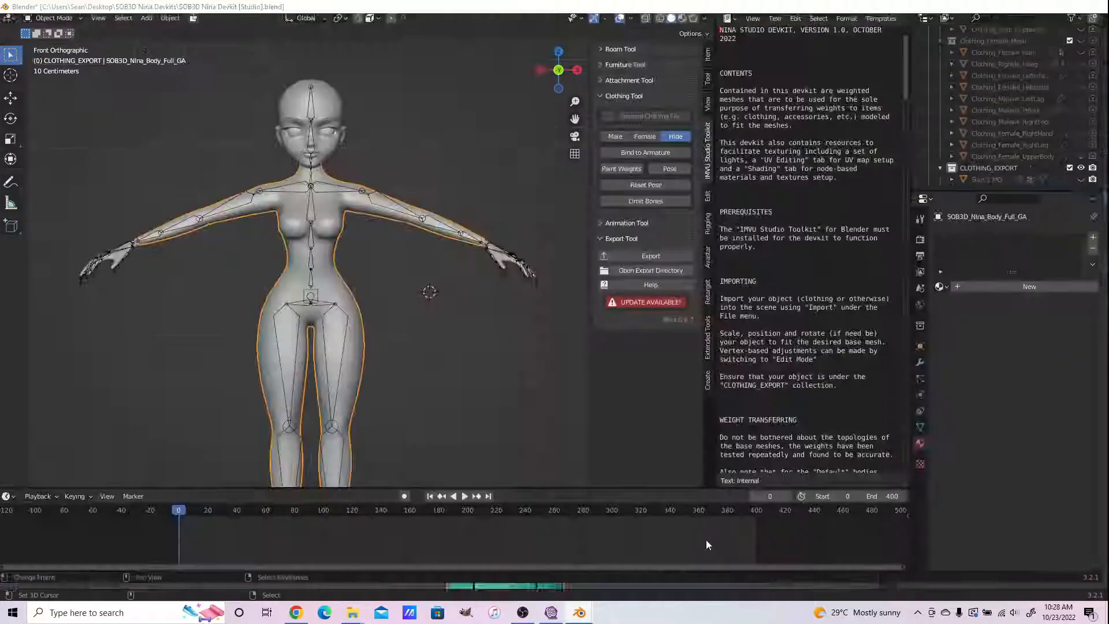
Import the dress FBX into the Nina devkit and apply all its transforms.
{"action": "left_click", "coordinate": [1073, 7]}
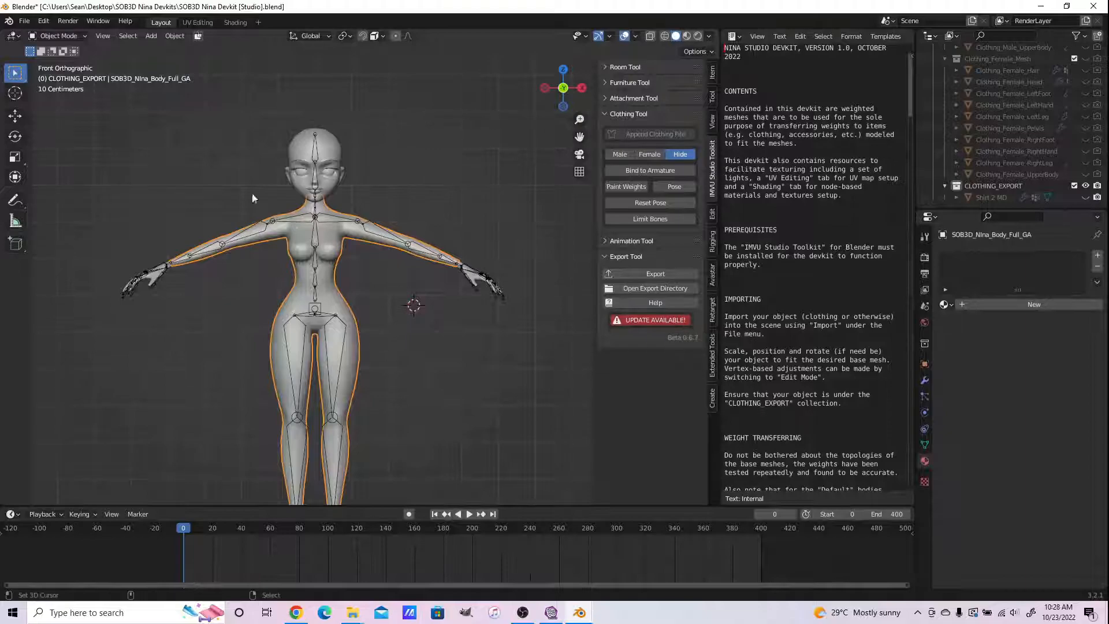
{"action": "left_click", "coordinate": [25, 21]}
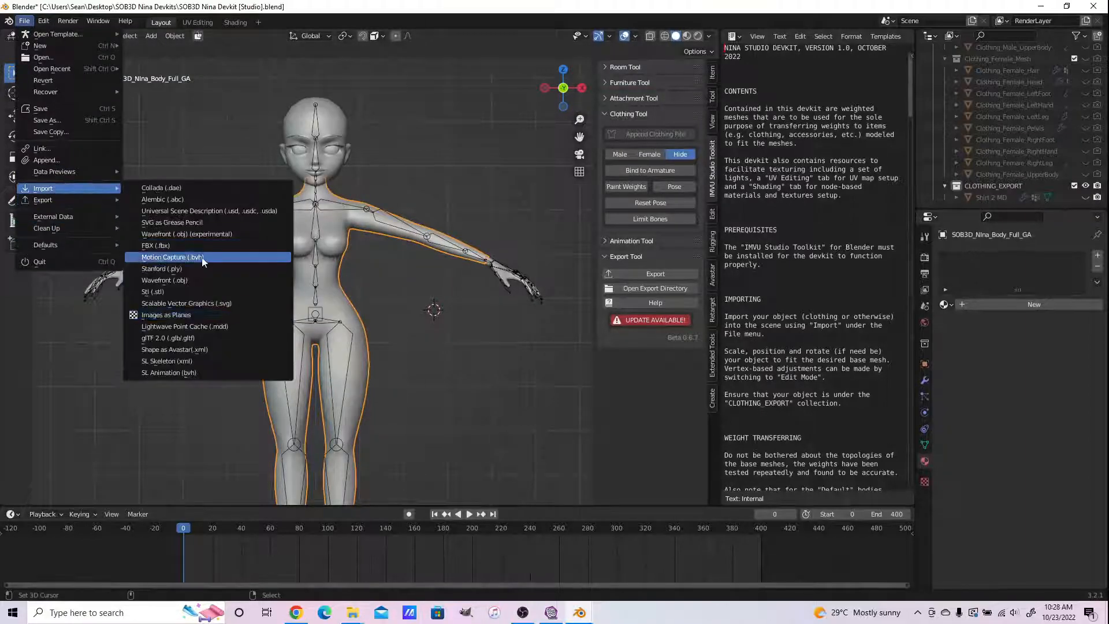
{"action": "left_click", "coordinate": [156, 245]}
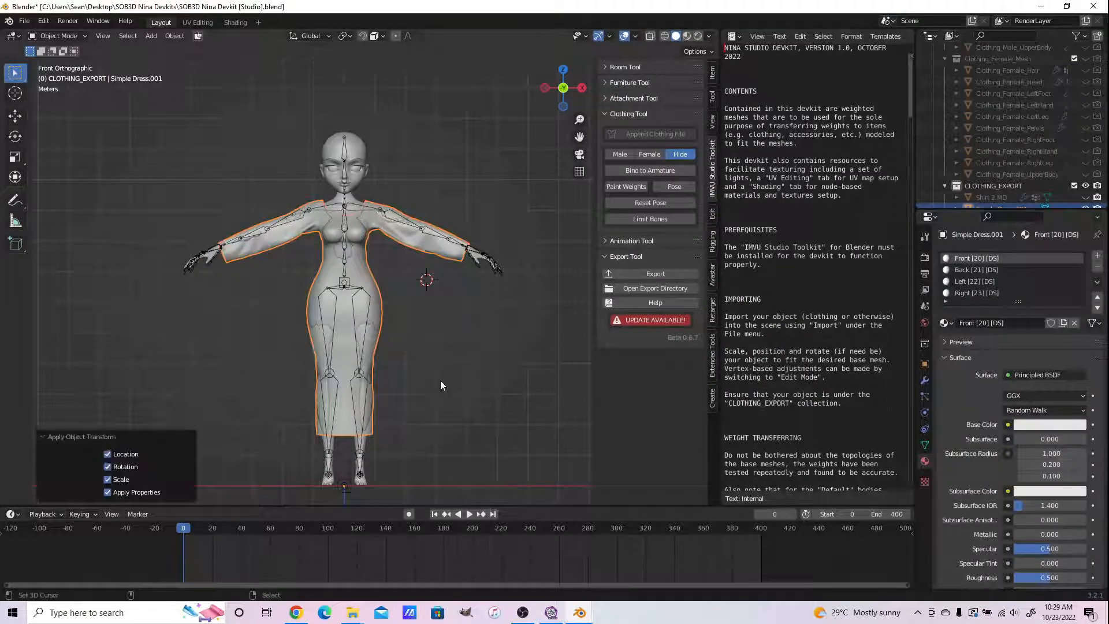
Review the dress's Front, Back, Left and Right material slots.
{"action": "left_click", "coordinate": [1049, 424]}
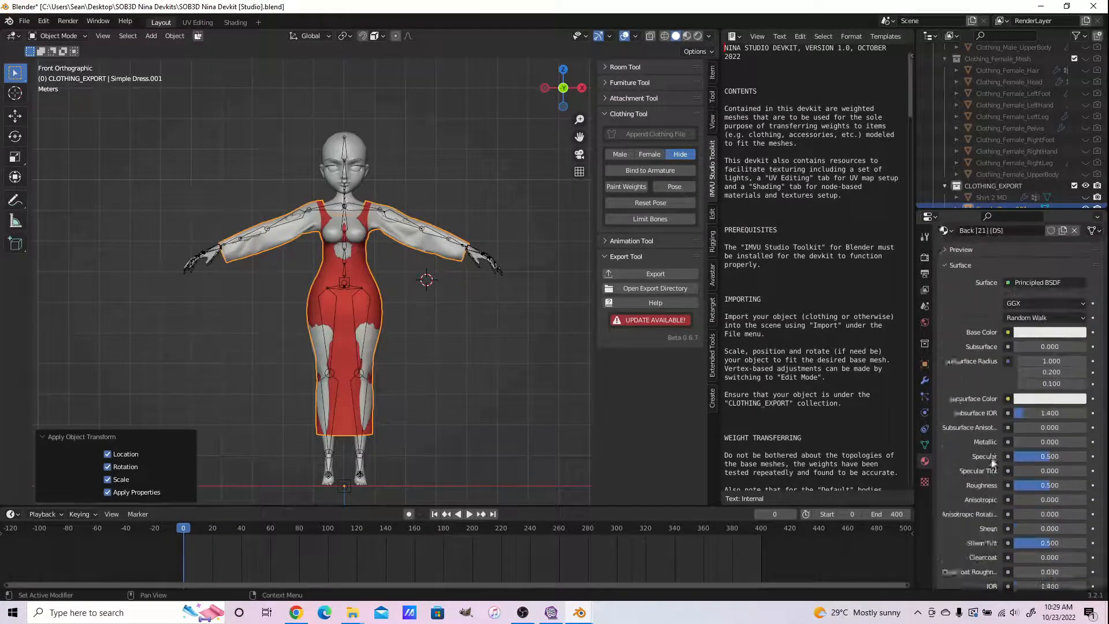
{"action": "left_click", "coordinate": [1049, 331]}
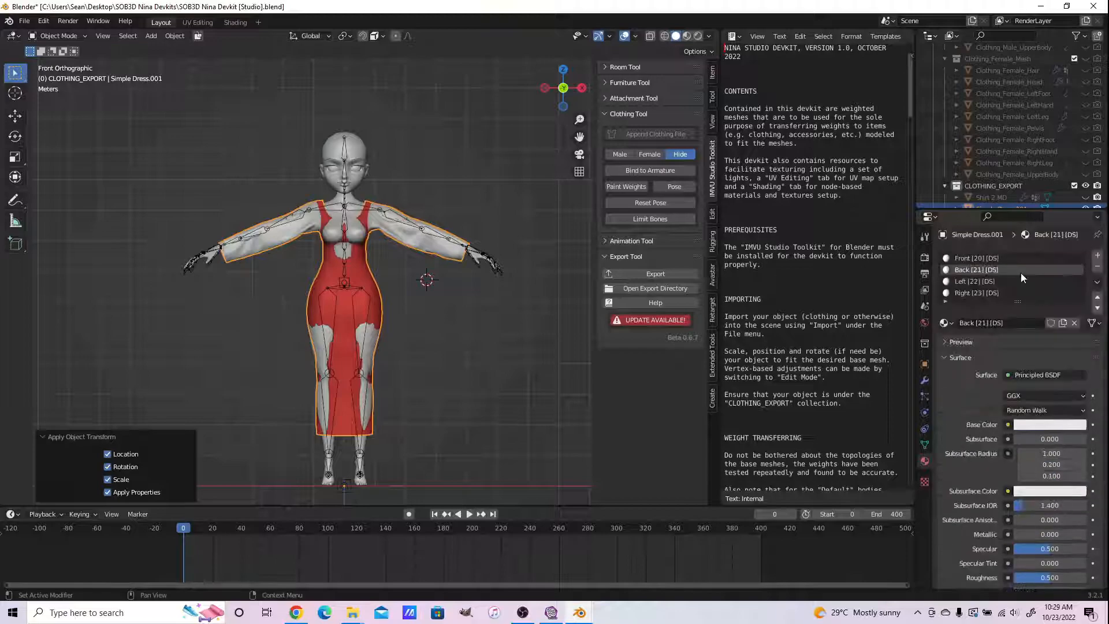
{"action": "left_click", "coordinate": [977, 292]}
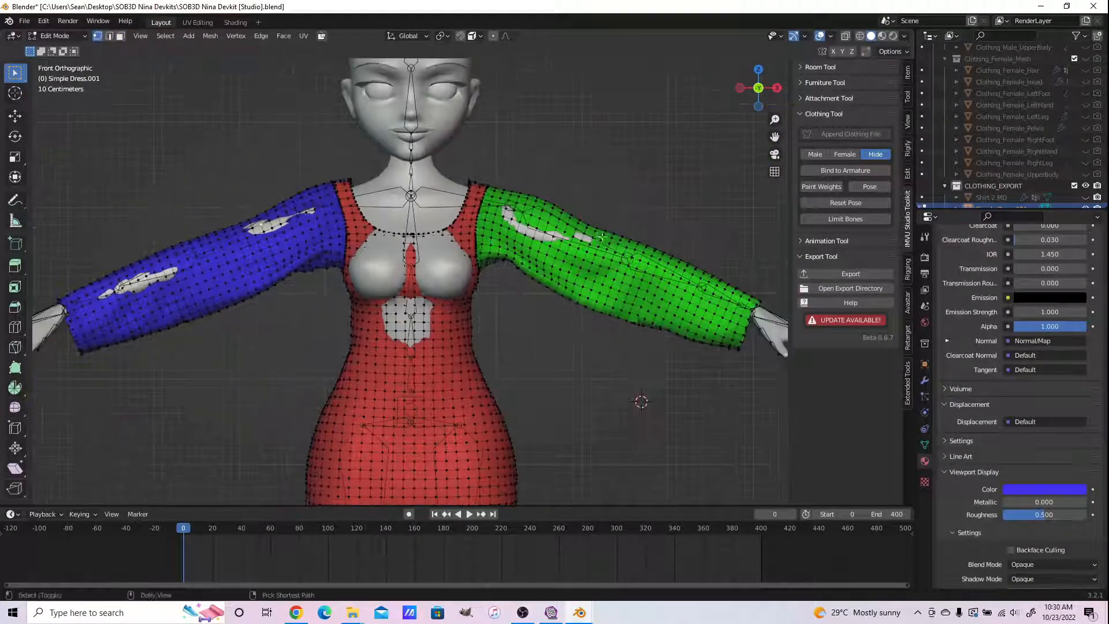
From a side view, scale the skirt hem loop along Y so the bottom is fitted and even.
{"action": "key", "text": "g"}
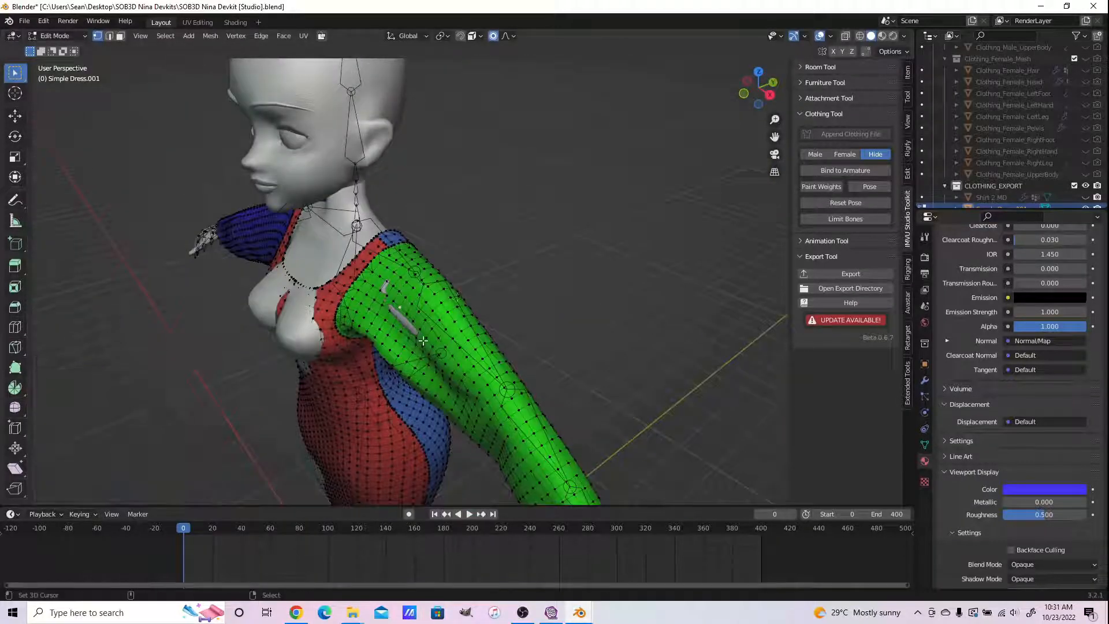
{"action": "key", "text": "g"}
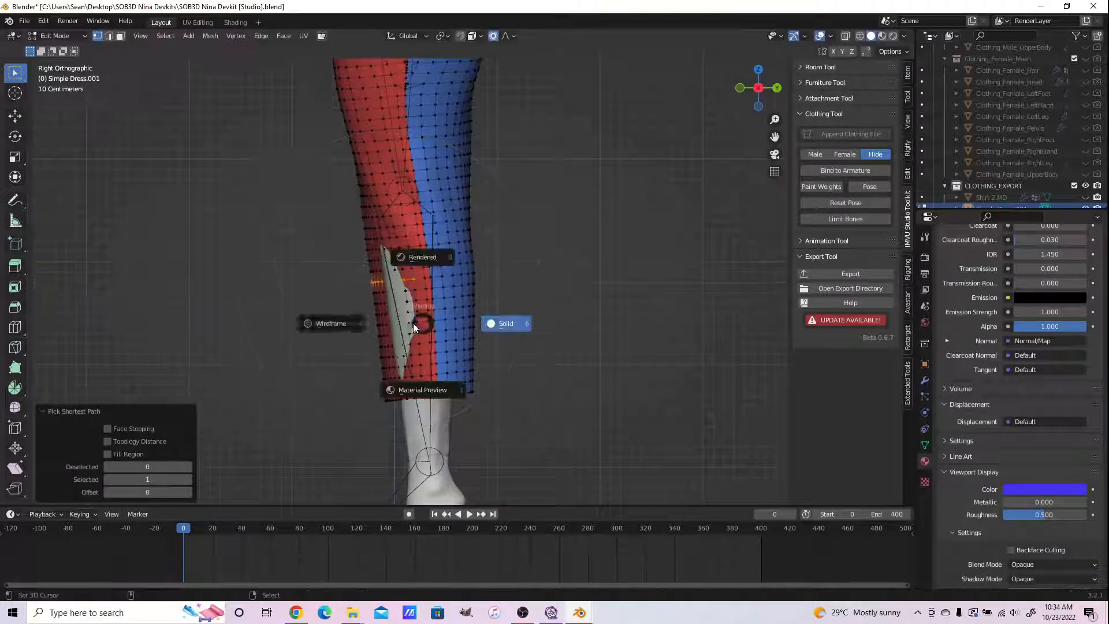
{"action": "key", "text": "s"}
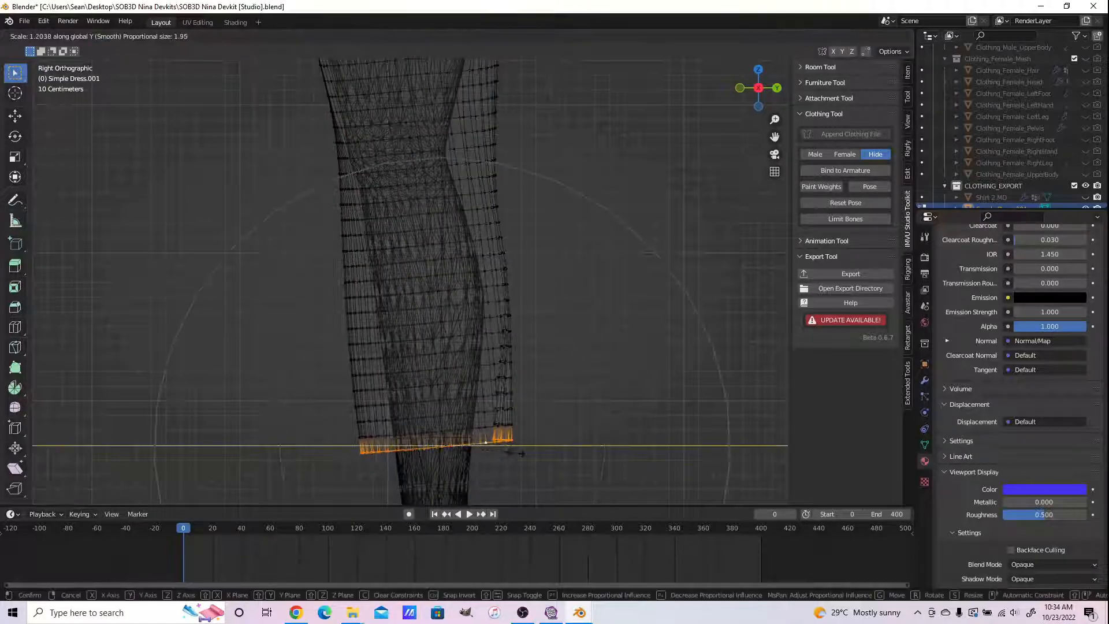
{"action": "left_click", "coordinate": [491, 446]}
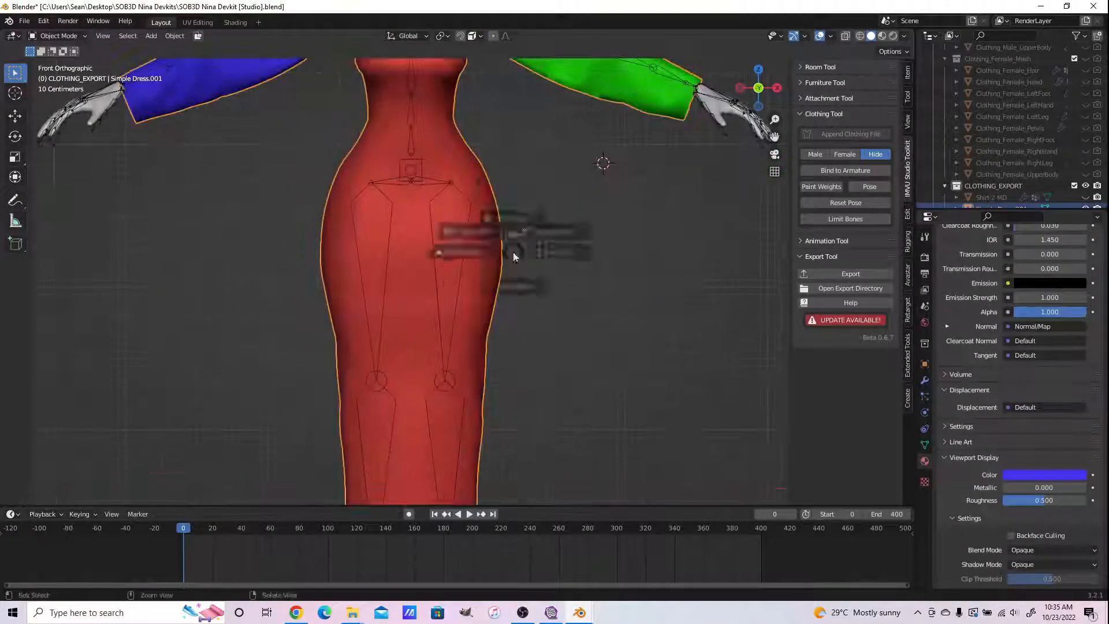
Smooth the dress surface through the waist and hips with the Sculpt Smooth brush.
{"action": "left_click", "coordinate": [58, 36]}
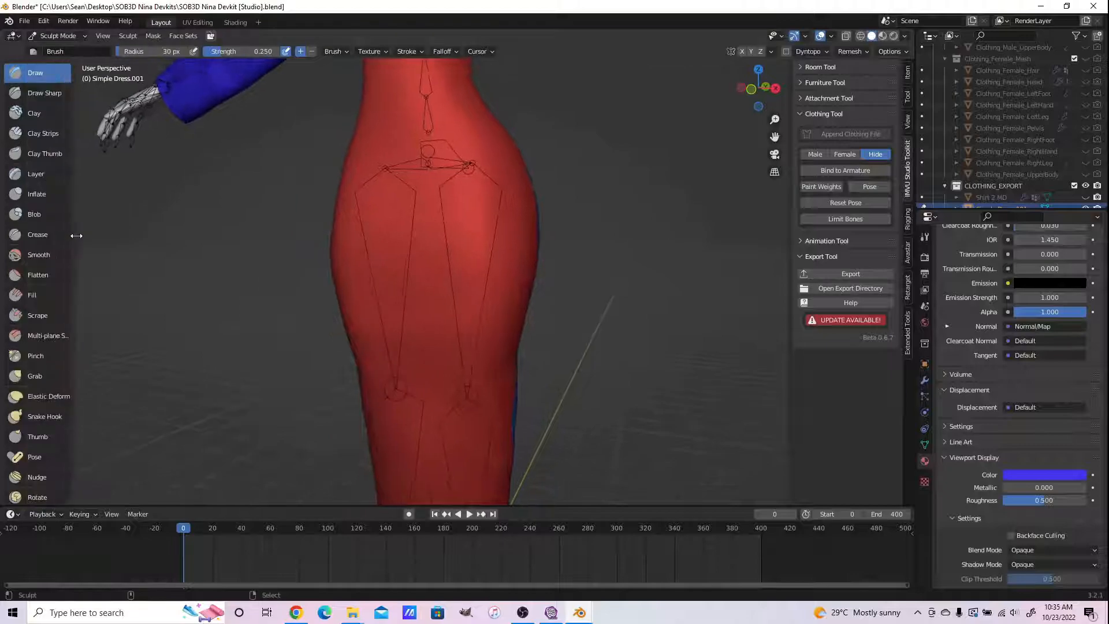
{"action": "left_click", "coordinate": [38, 254]}
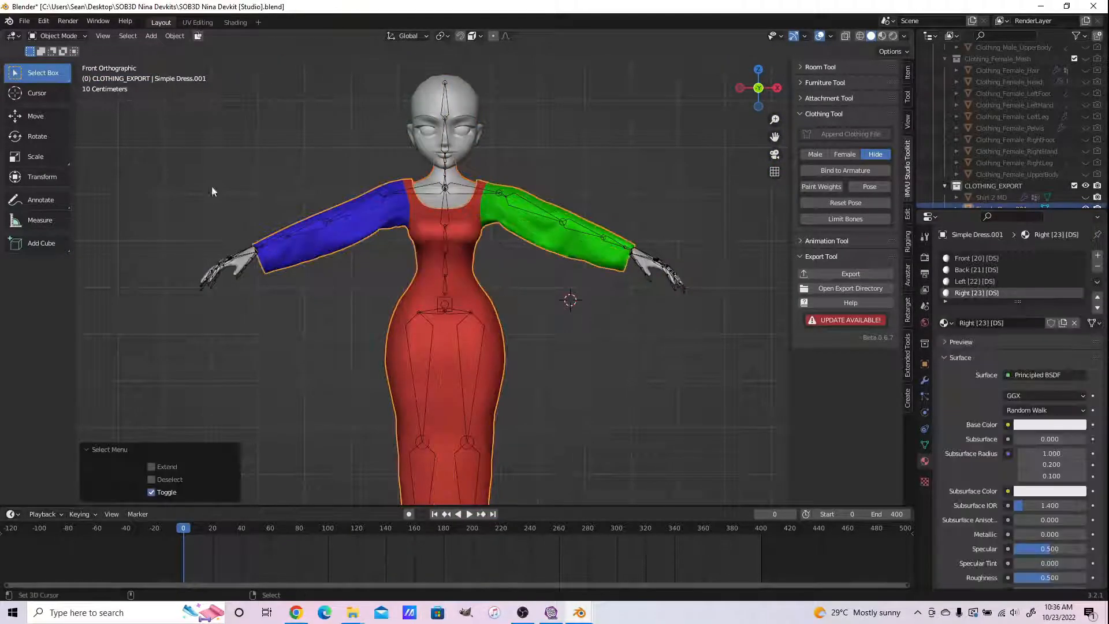
Inspect the transferred vertex weights, including the shoulder group, in Weight Paint.
{"action": "left_click", "coordinate": [820, 186]}
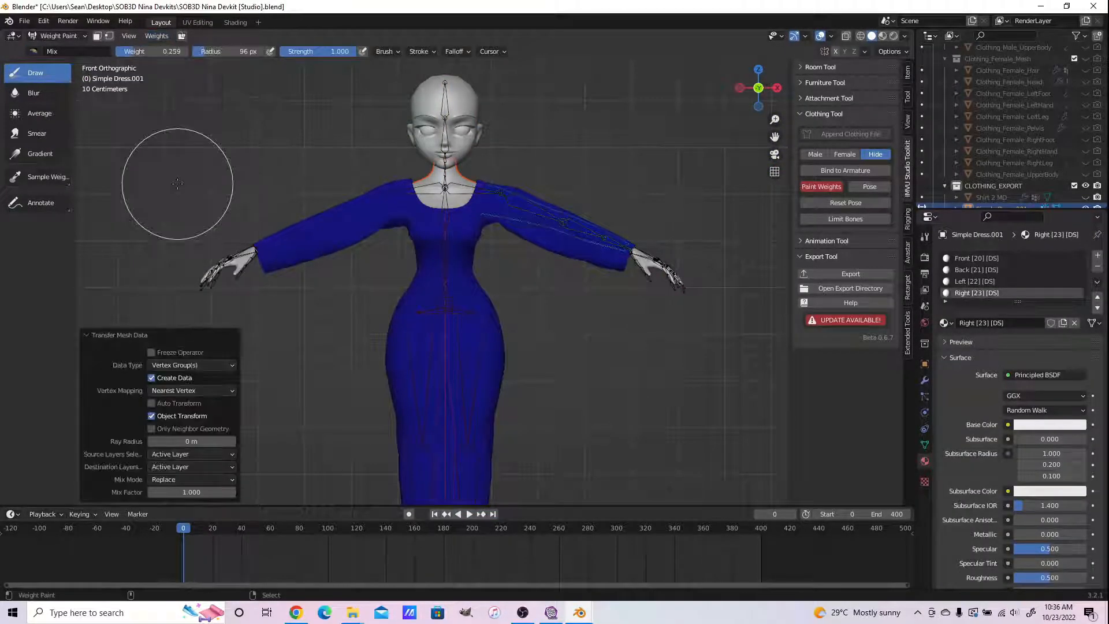
{"action": "left_click", "coordinate": [191, 453]}
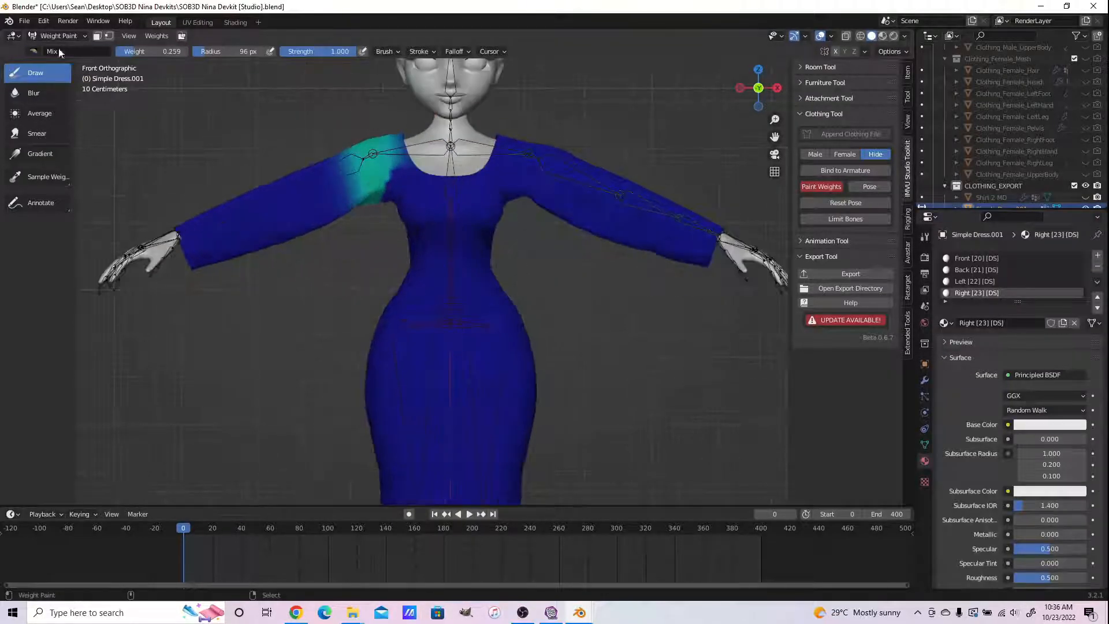
{"action": "left_click", "coordinate": [191, 453]}
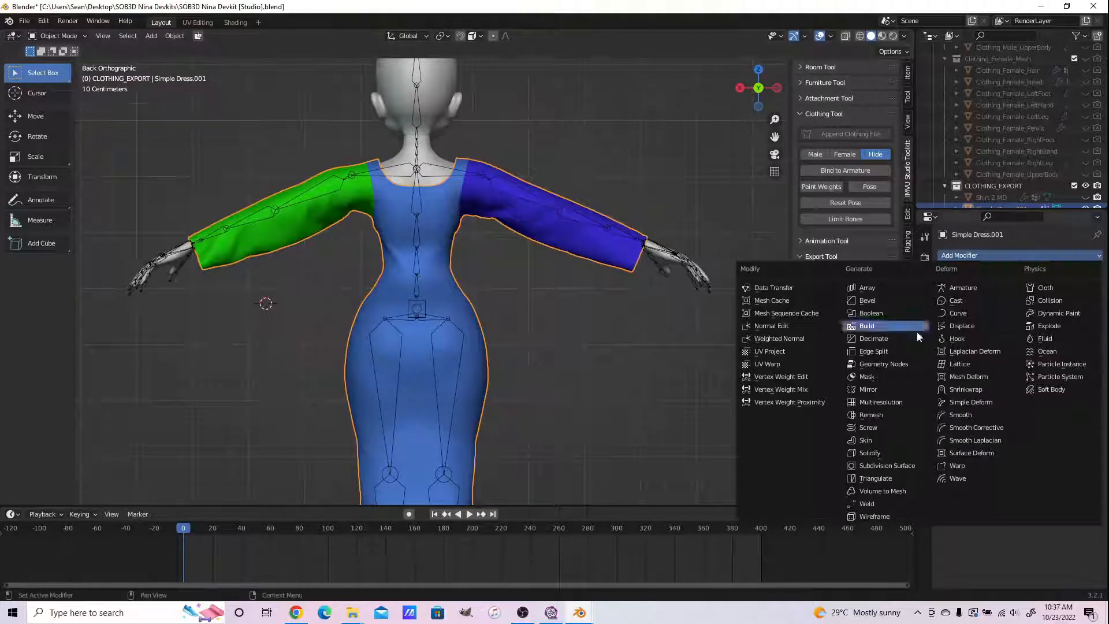
Add an Armature modifier bound to the avatar skeleton and play the timeline to test deformation.
{"action": "left_click", "coordinate": [962, 288]}
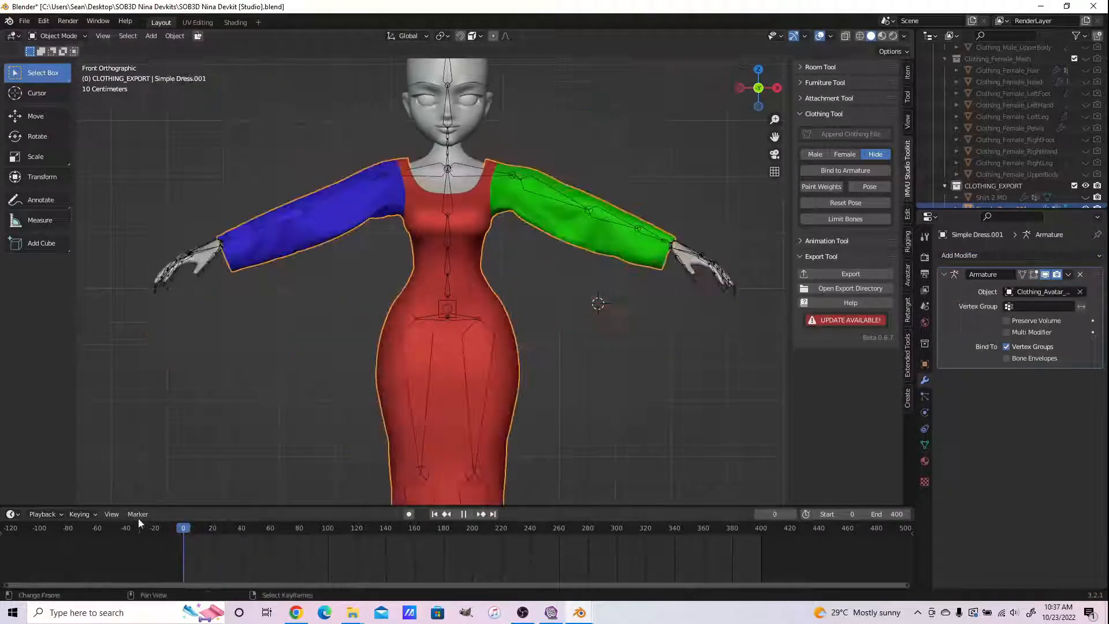
{"action": "left_click", "coordinate": [343, 528]}
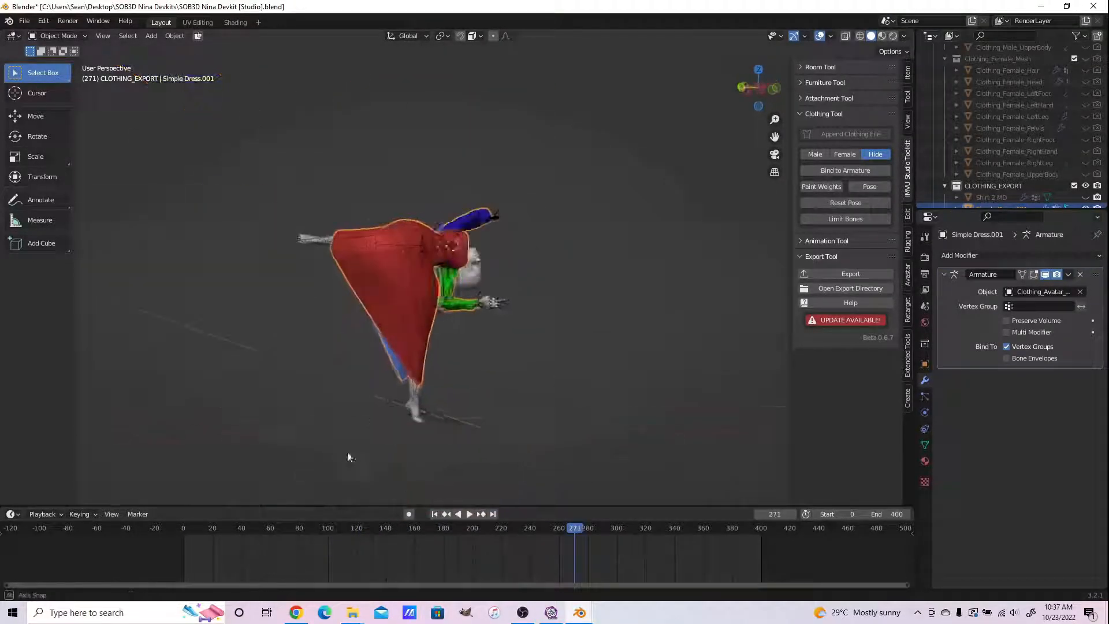
{"action": "left_click", "coordinate": [468, 513]}
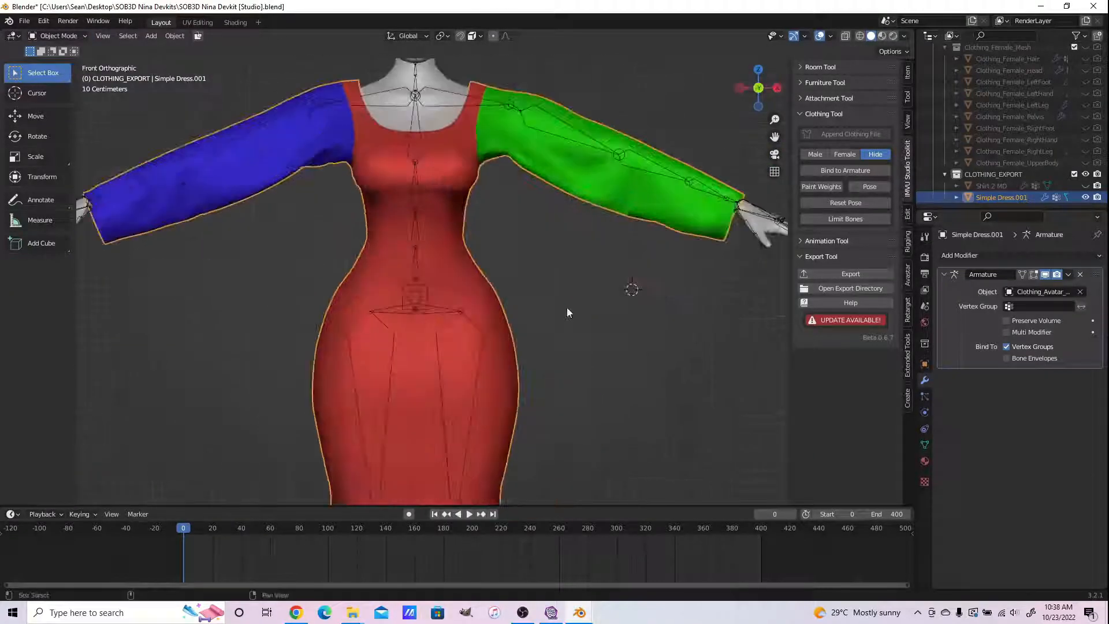
{"action": "left_click", "coordinate": [58, 36]}
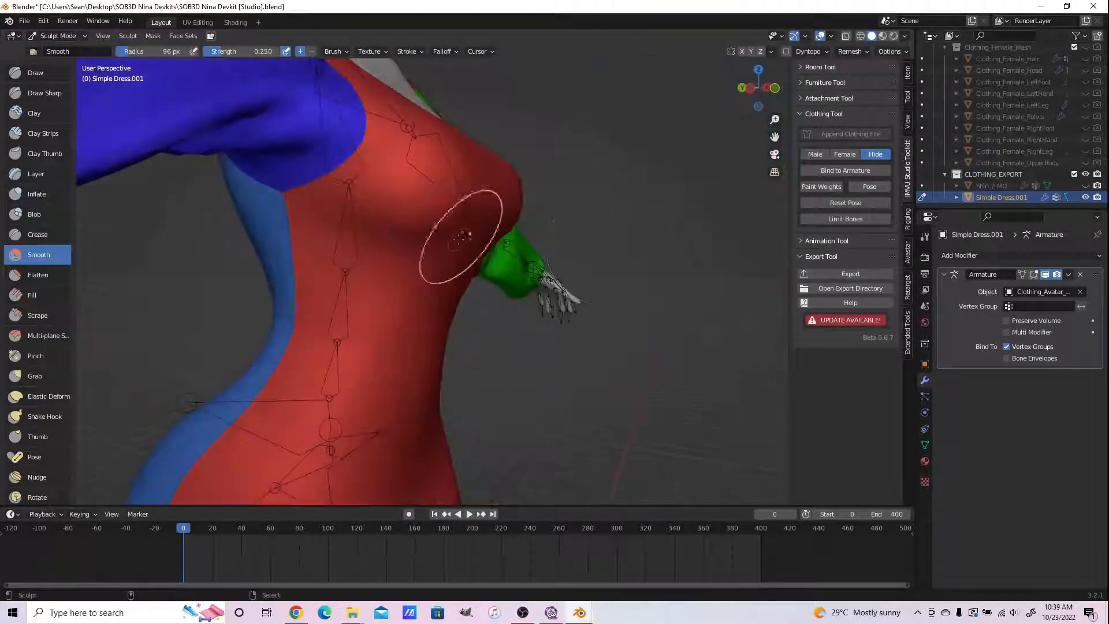
Smooth away the lumps on the dress's chest area in Sculpt Mode.
{"action": "left_click", "coordinate": [56, 36]}
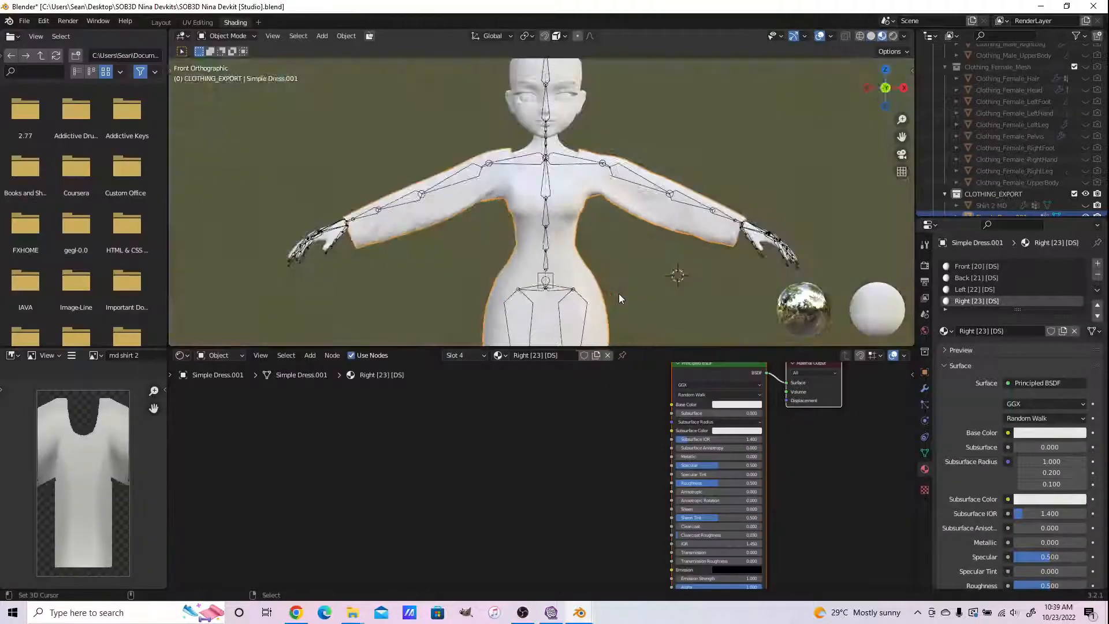
Create new blank image textures for the dress materials, including Right, ready for baking.
{"action": "left_click", "coordinate": [976, 266]}
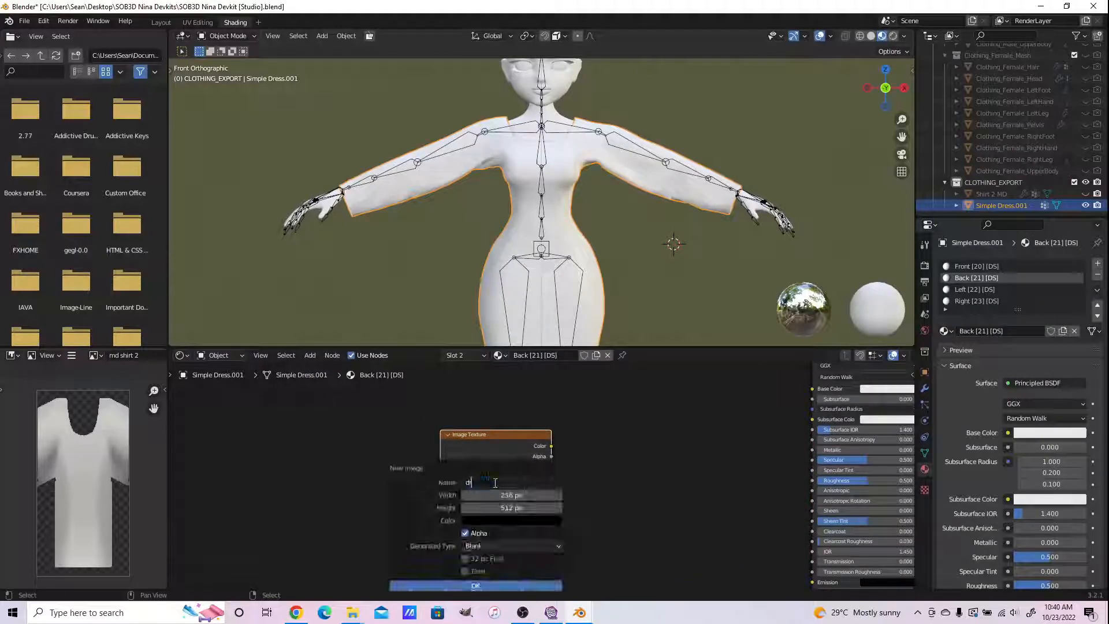
{"action": "left_click", "coordinate": [475, 584]}
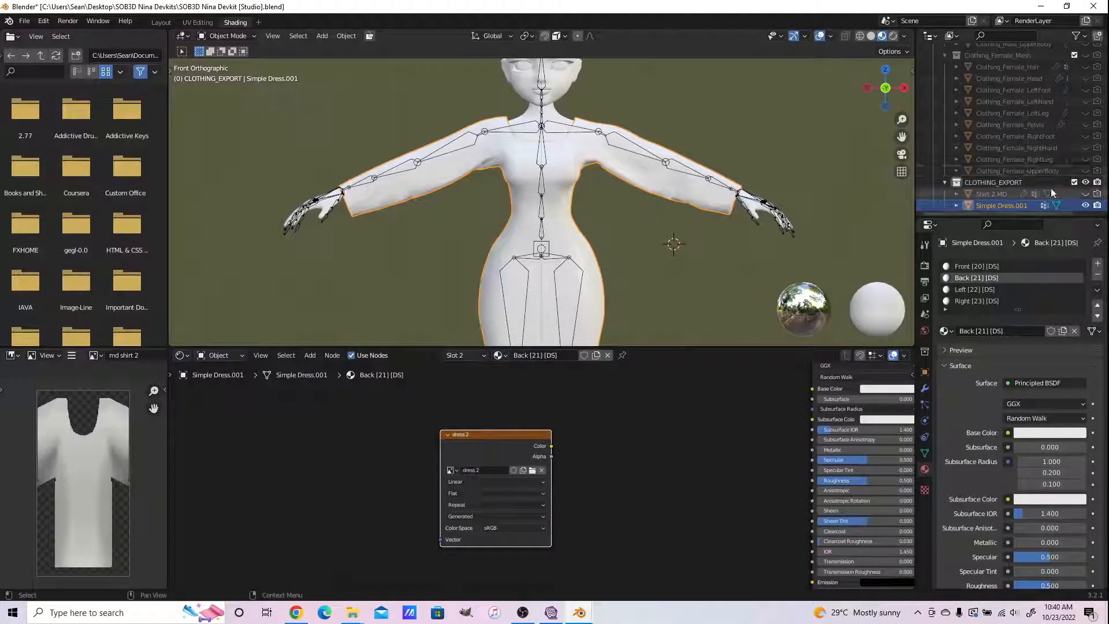
{"action": "left_click", "coordinate": [976, 288]}
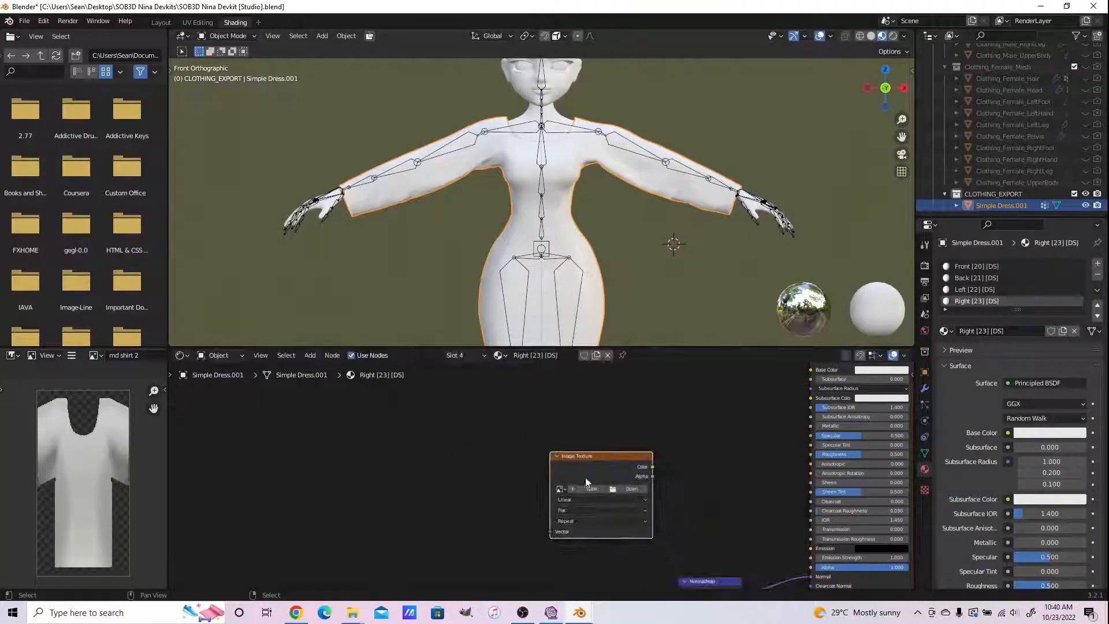
{"action": "left_click", "coordinate": [976, 265]}
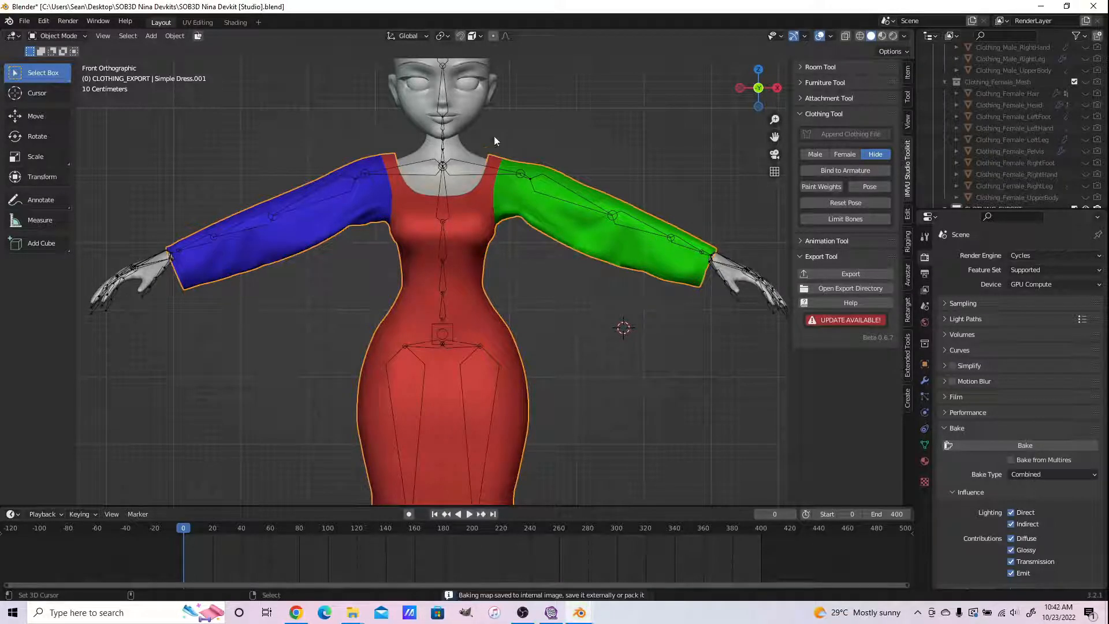
Save the baked texture as 'dress 1.png' and start parenting the dress in the Lou dev kit.
{"action": "left_click", "coordinate": [234, 22]}
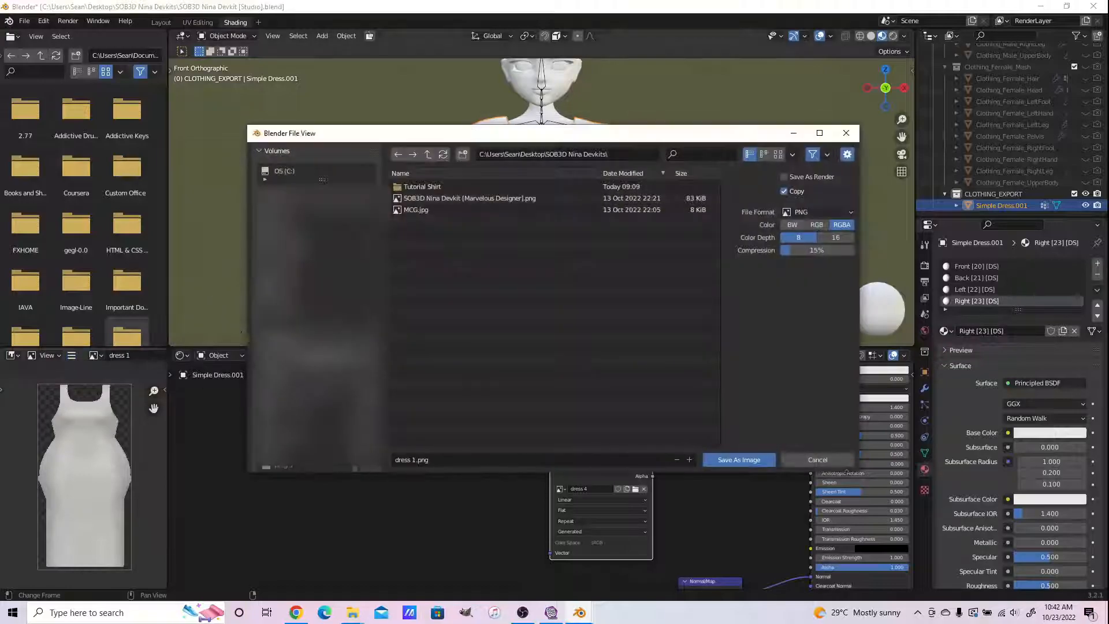
{"action": "left_click", "coordinate": [738, 458]}
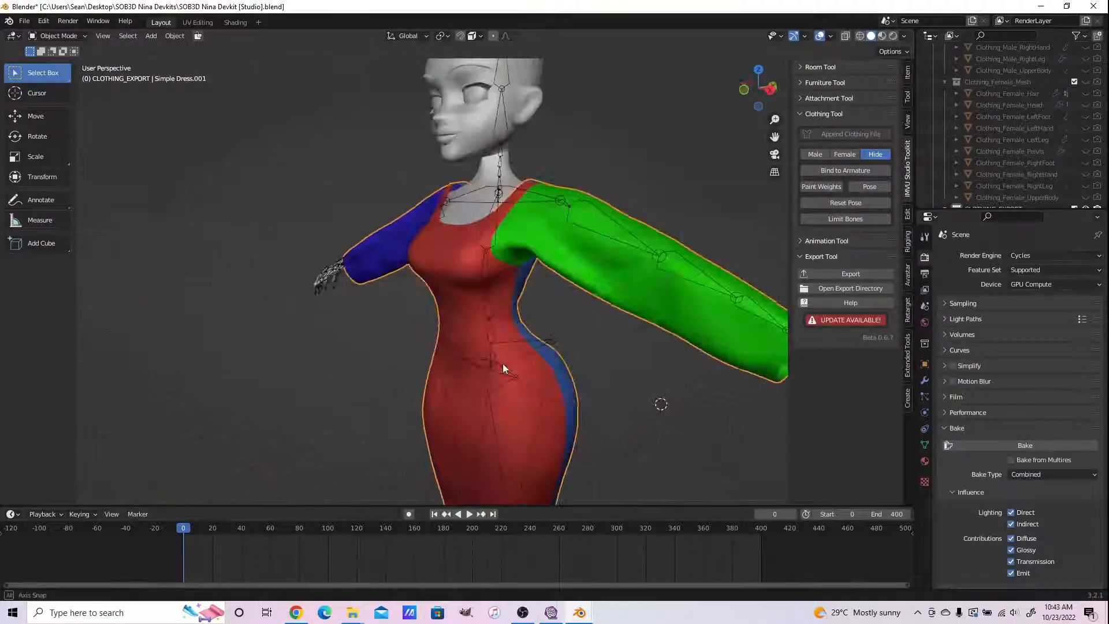
{"action": "key", "text": "ctrl+p"}
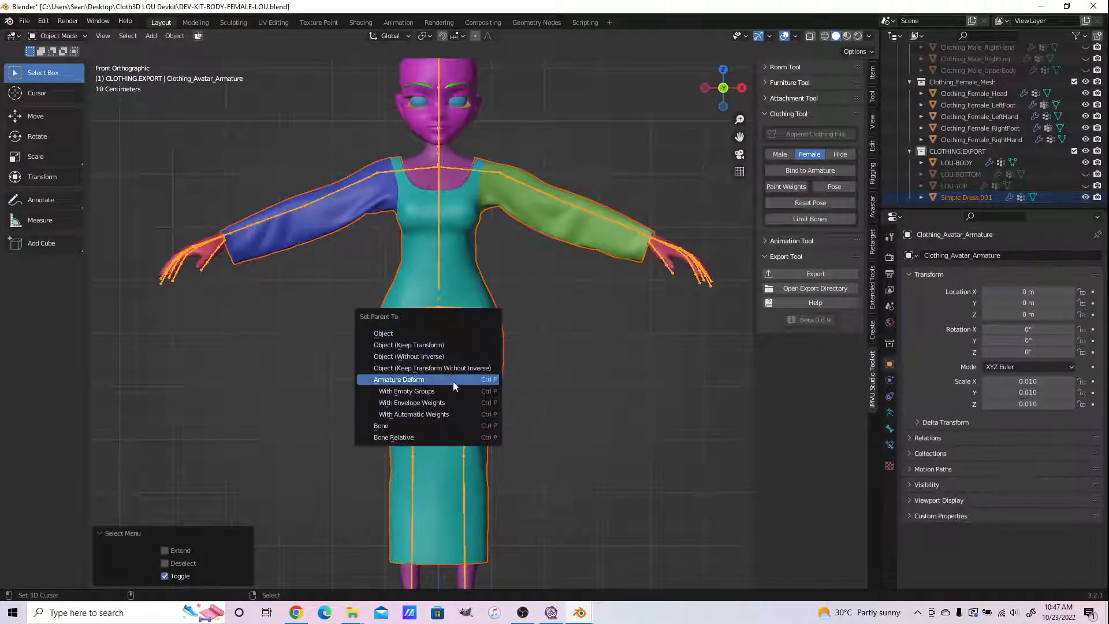
Parent the dress to the Lou armature with Armature Deform and load the Cleo dev kit file.
{"action": "left_click", "coordinate": [398, 379]}
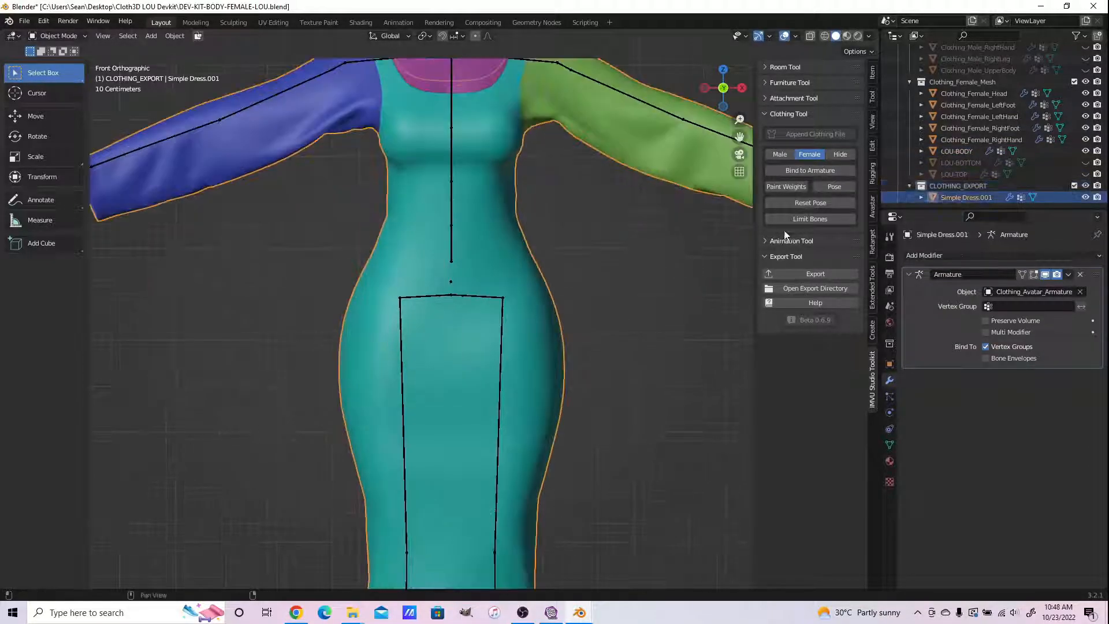
{"action": "left_click", "coordinate": [814, 274]}
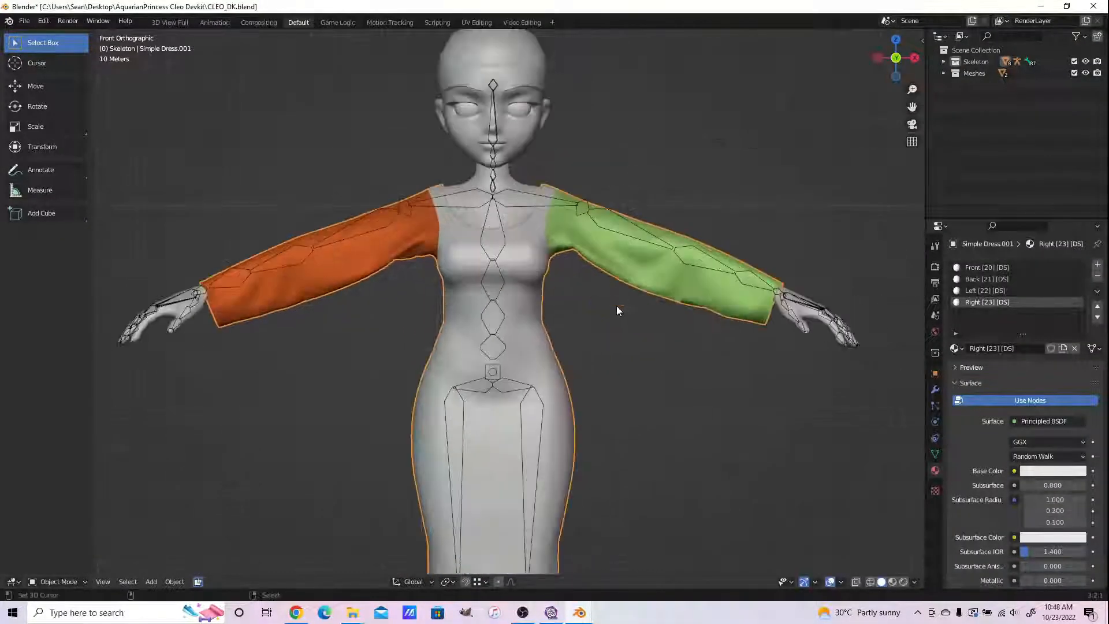
Export the rigged dress scene as Simple Dress + Mat.fbx and begin loading it into IMVU Studio.
{"action": "left_click", "coordinate": [24, 21]}
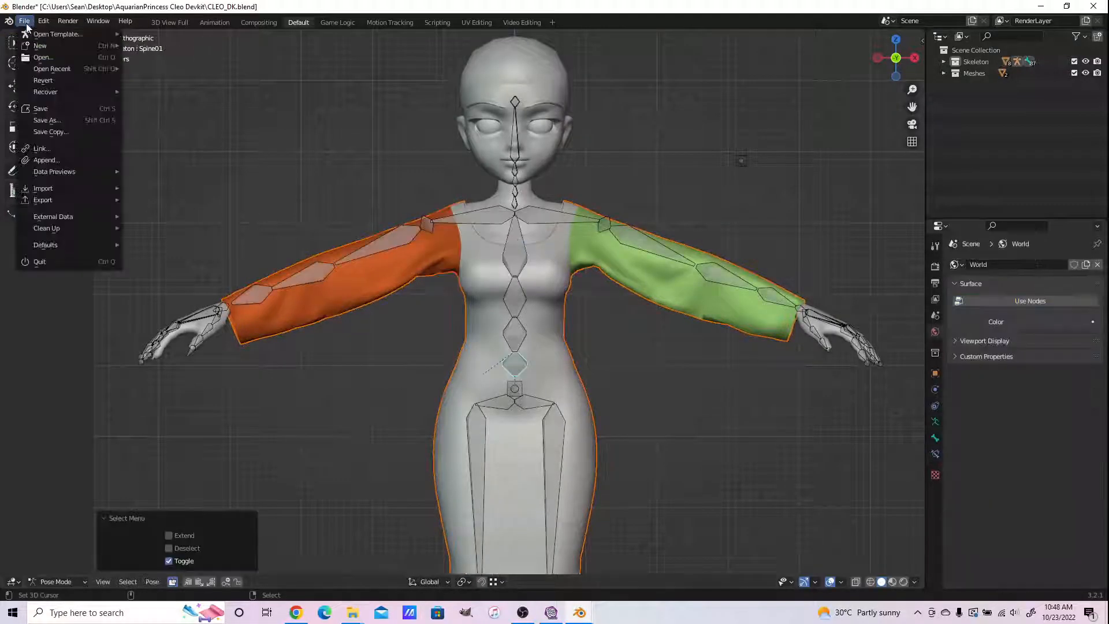
{"action": "left_click", "coordinate": [43, 200]}
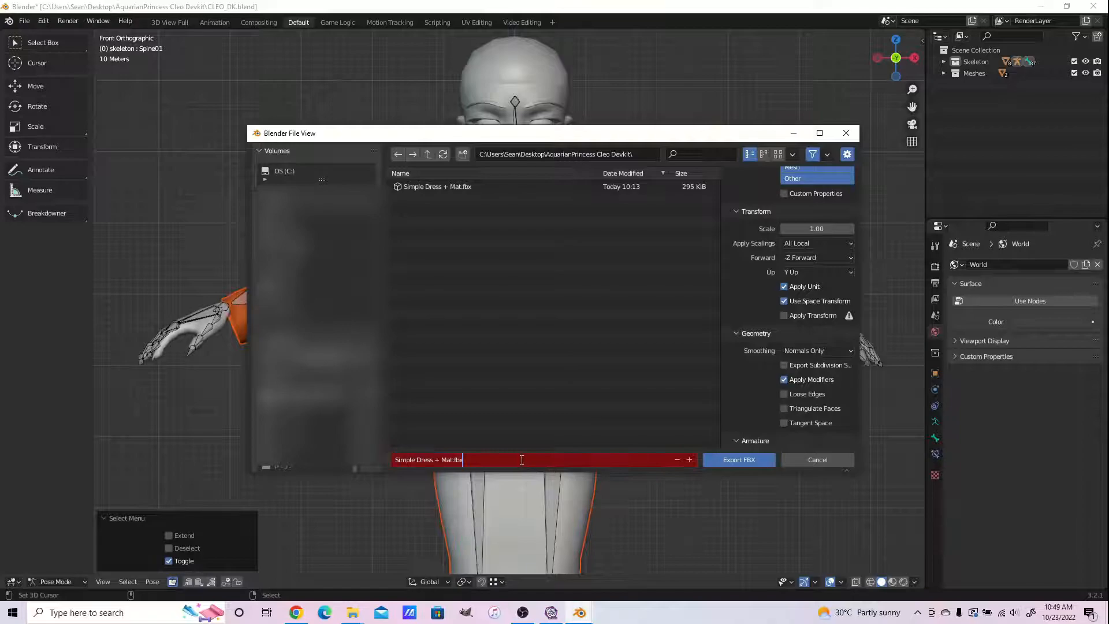
{"action": "left_click", "coordinate": [738, 460]}
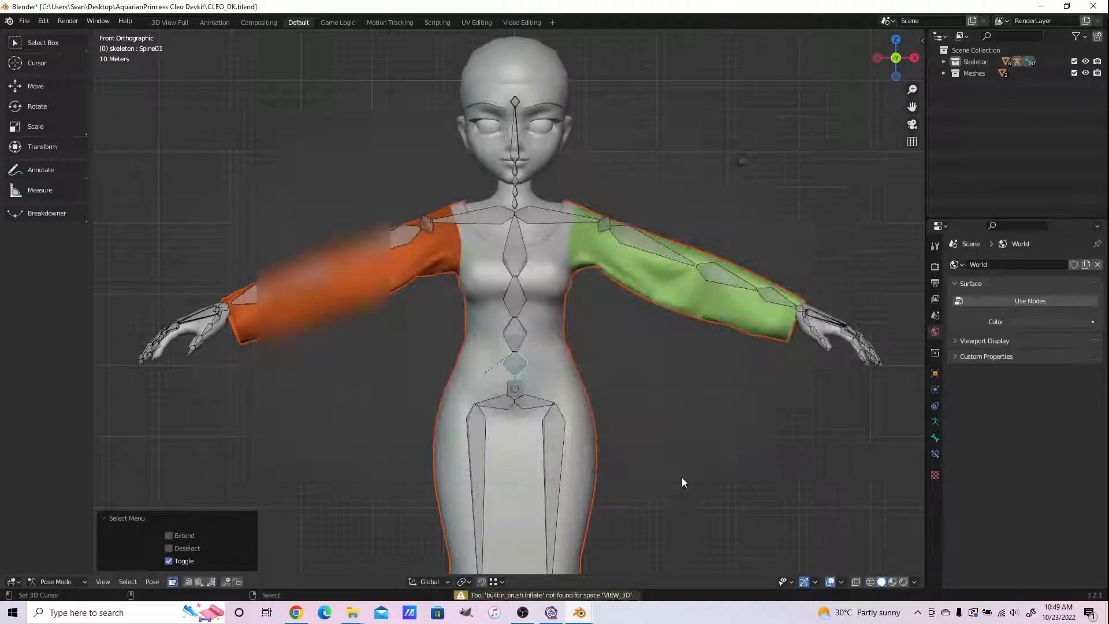
{"action": "left_click", "coordinate": [550, 612]}
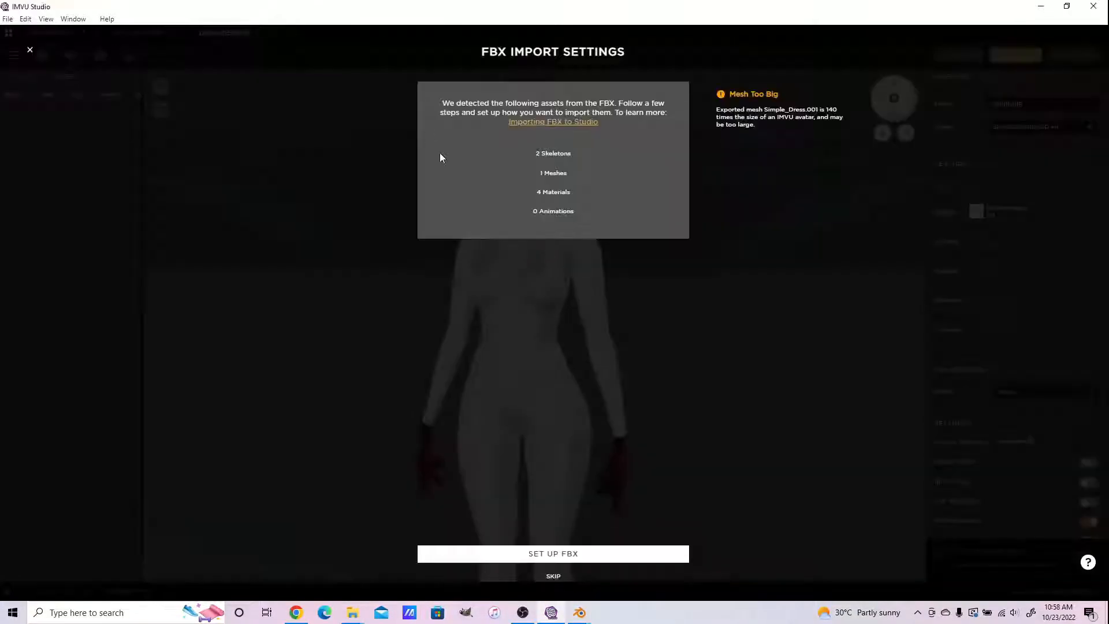
Set up the FBX import with all four materials ticked, dress PNG textures assigned, and import onto the avatar.
{"action": "left_click", "coordinate": [552, 553]}
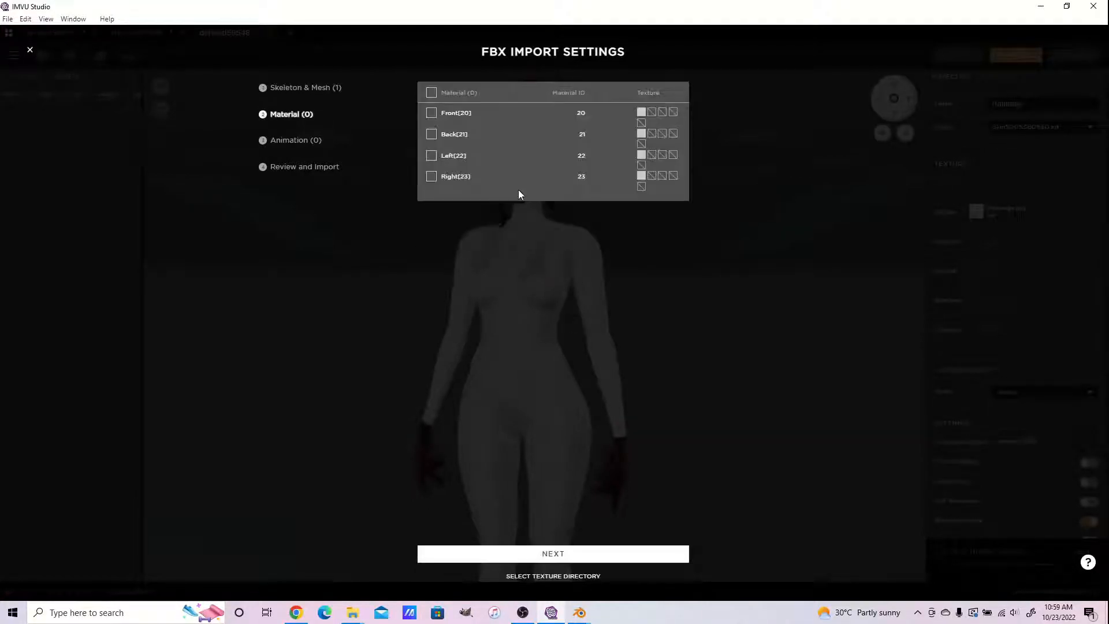
{"action": "left_click", "coordinate": [430, 92]}
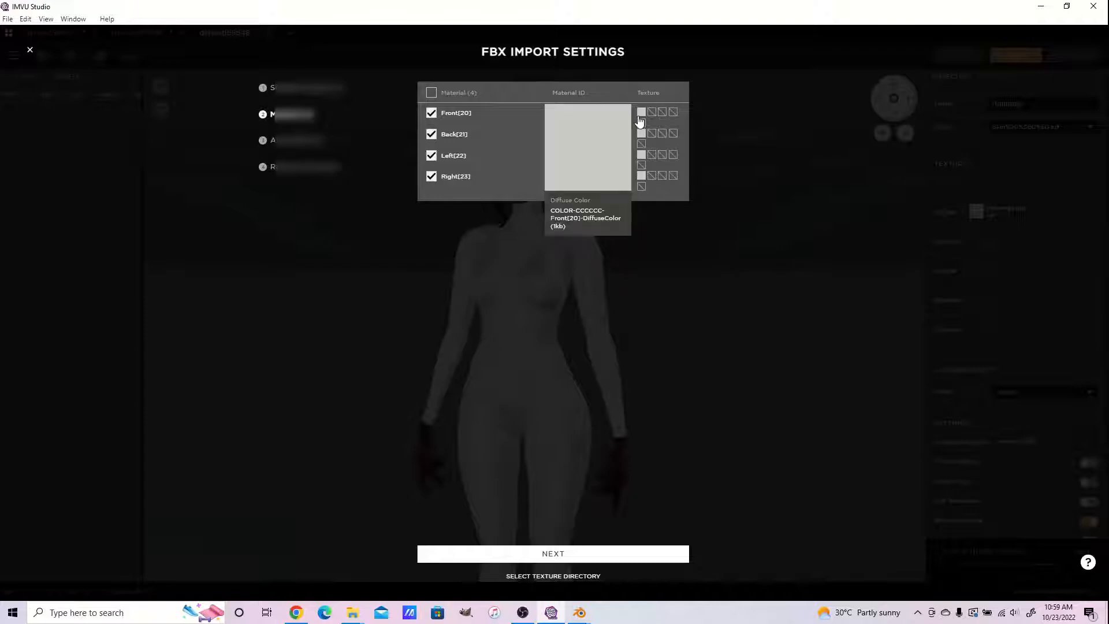
{"action": "left_click", "coordinate": [641, 112]}
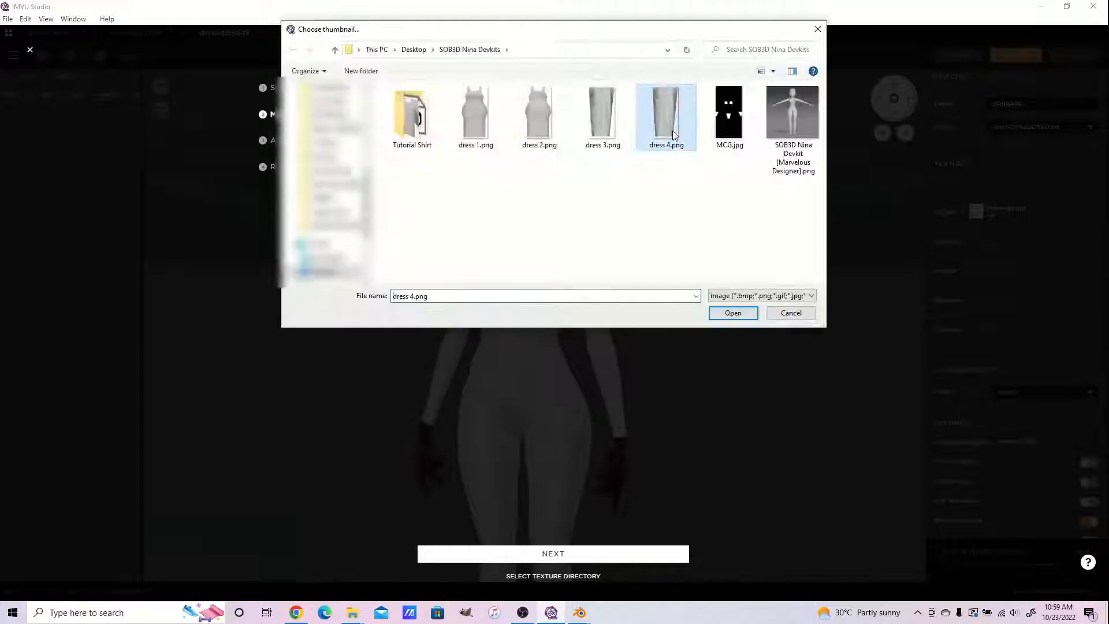
{"action": "left_click", "coordinate": [732, 313]}
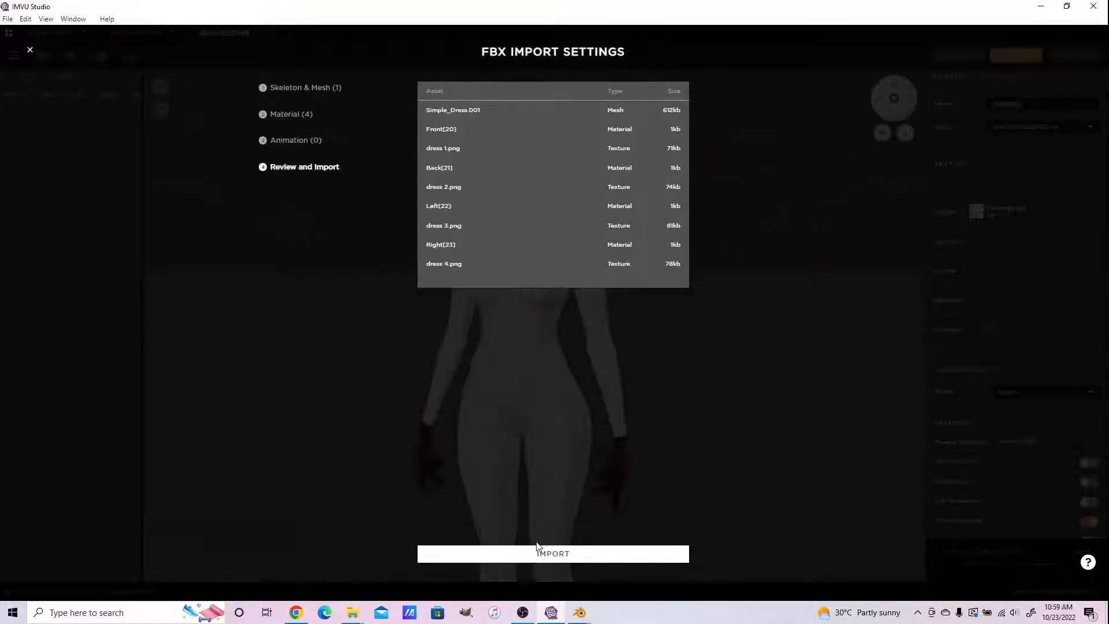
{"action": "left_click", "coordinate": [552, 554]}
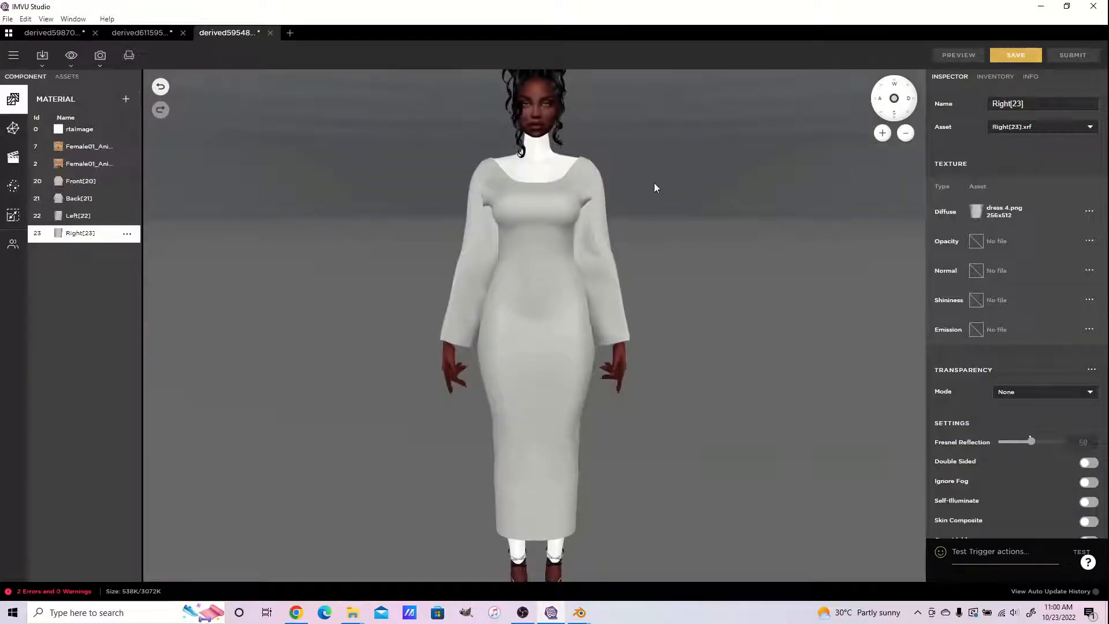
Make the dress materials double-sided, mask the body's white neck with an opacity map, and switch to the checker-patterned avatar project.
{"action": "left_click", "coordinate": [81, 180]}
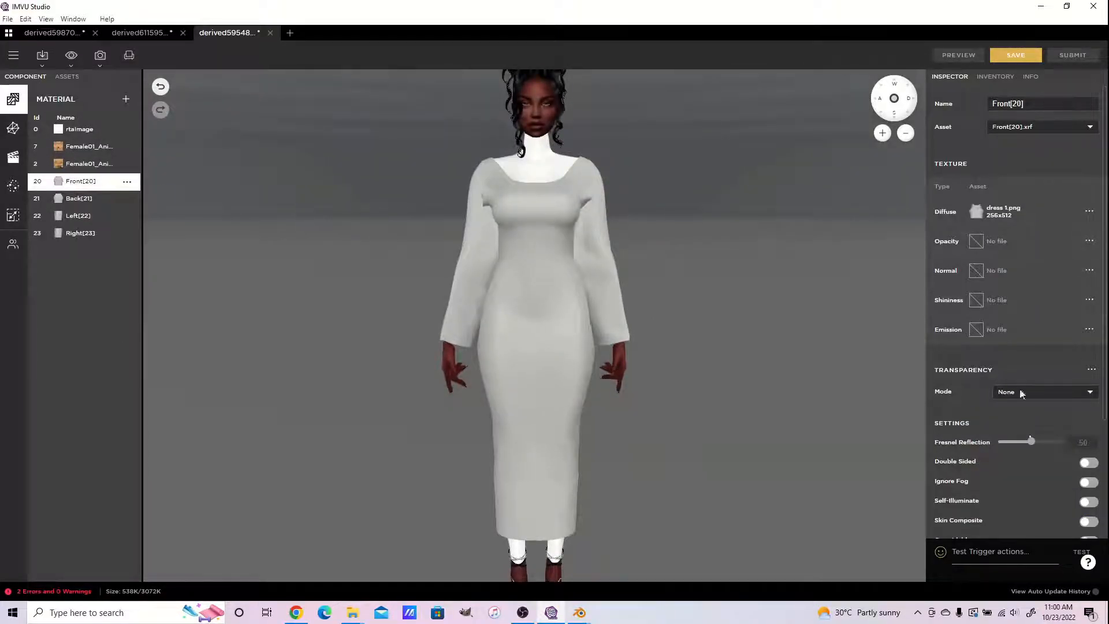
{"action": "left_click", "coordinate": [77, 215]}
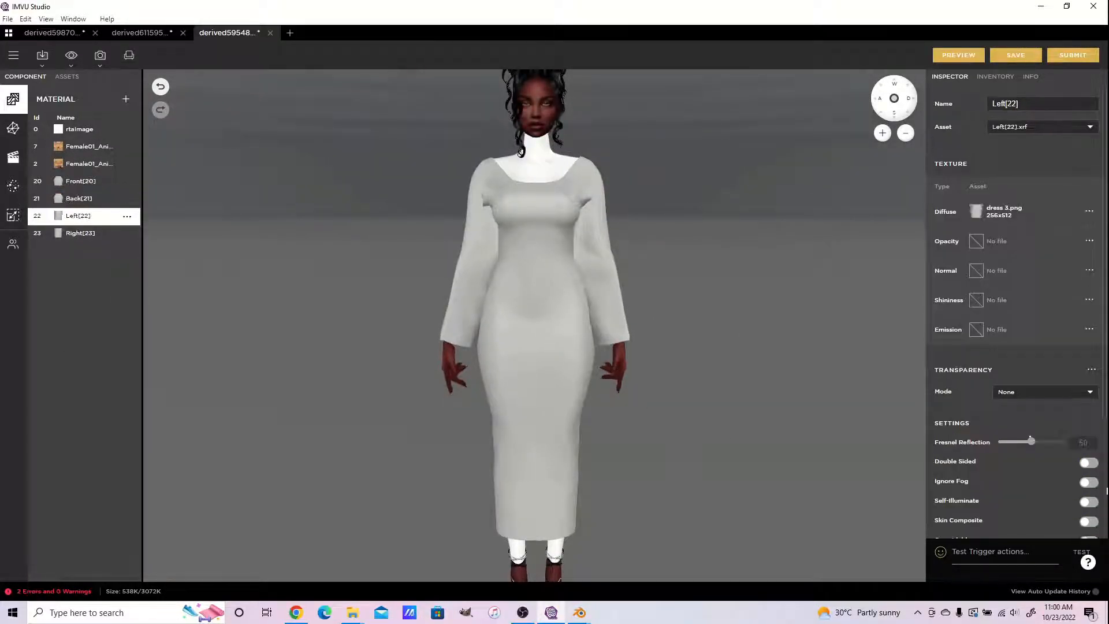
{"action": "left_click", "coordinate": [79, 232]}
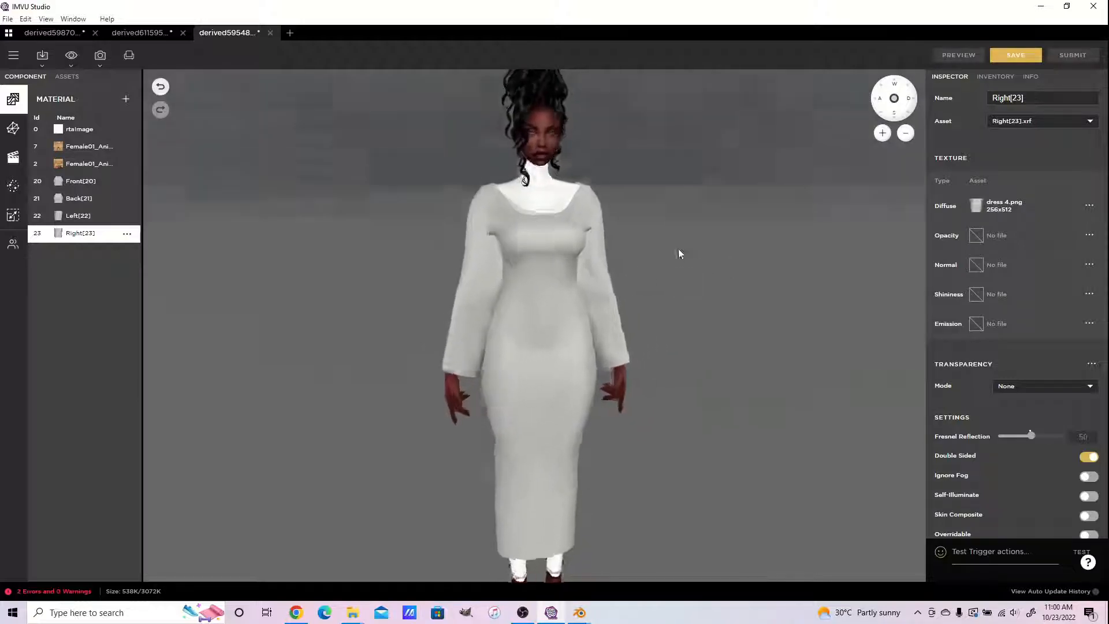
{"action": "left_click", "coordinate": [80, 129]}
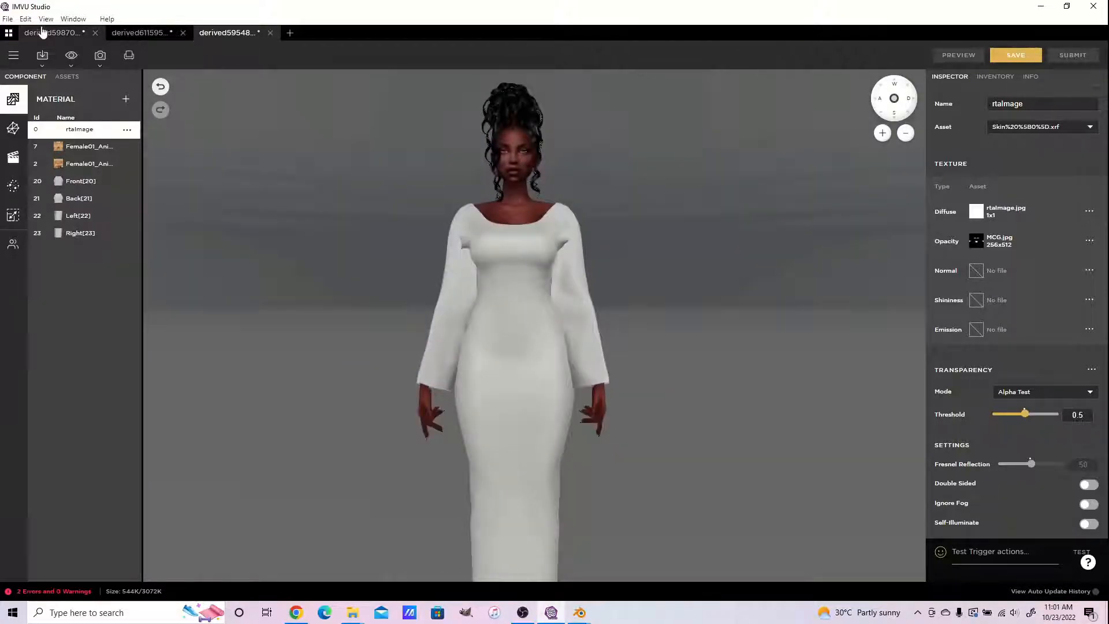
{"action": "left_click", "coordinate": [53, 33]}
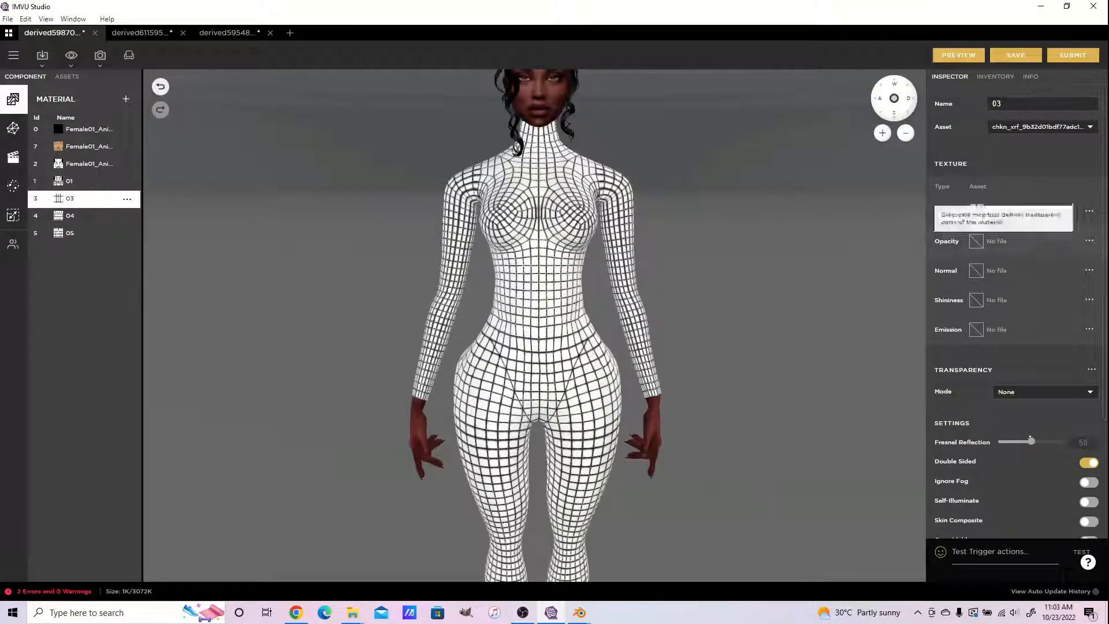
Import the dress FBX with its four textured materials onto the checker-patterned avatar, then move to the remaining avatar project.
{"action": "left_click", "coordinate": [70, 215]}
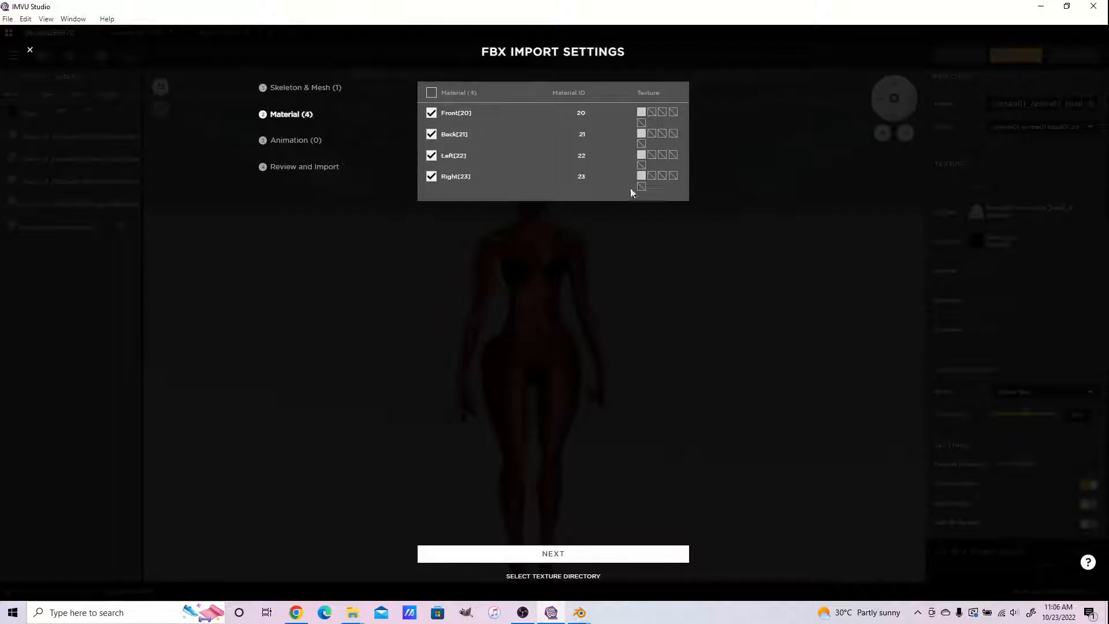
{"action": "mouse_move", "coordinate": [641, 175]}
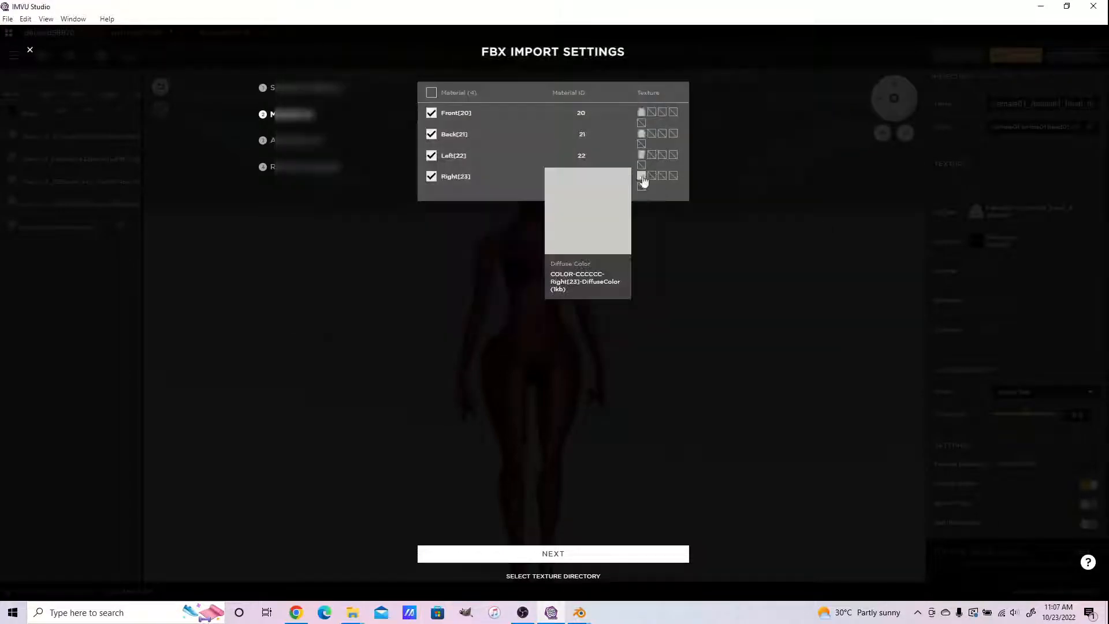
{"action": "left_click", "coordinate": [552, 553]}
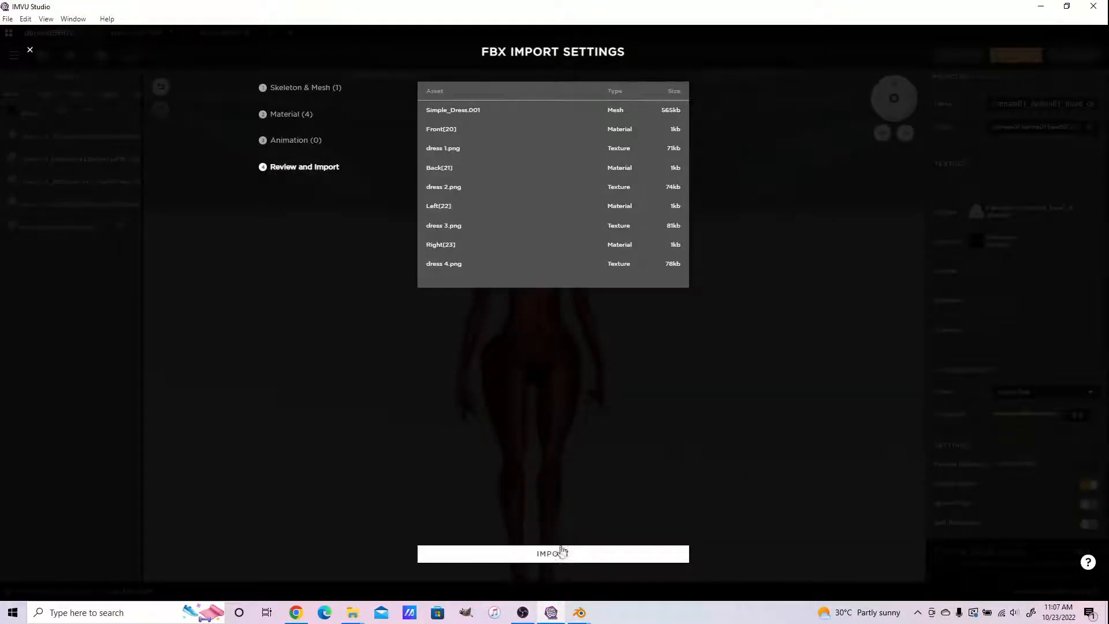
{"action": "left_click", "coordinate": [552, 553]}
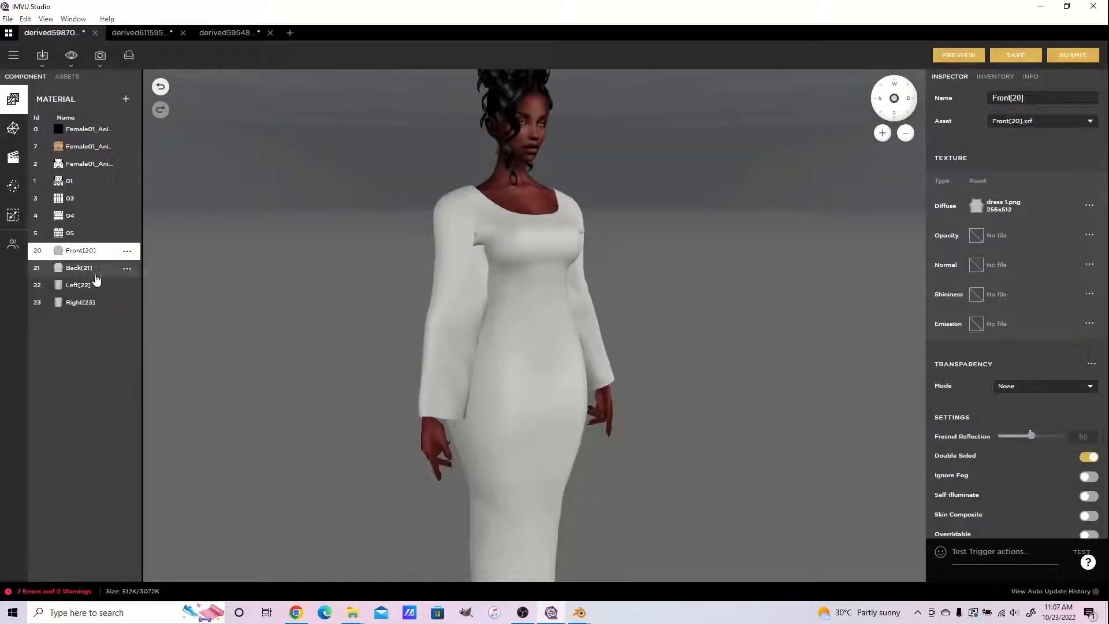
{"action": "left_click", "coordinate": [77, 284]}
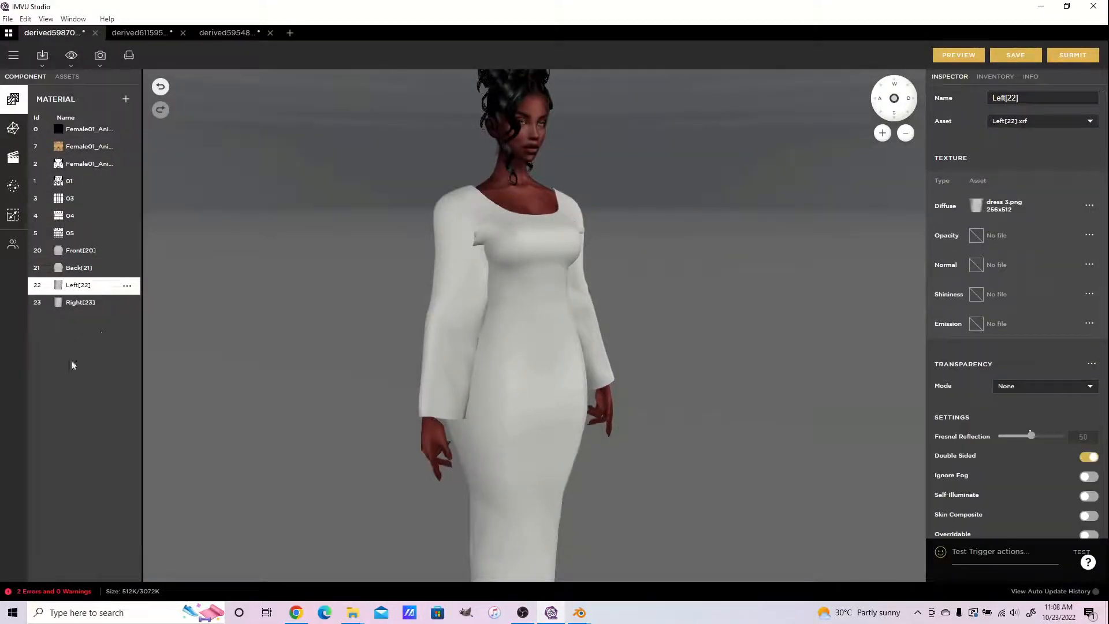
{"action": "left_click", "coordinate": [138, 32]}
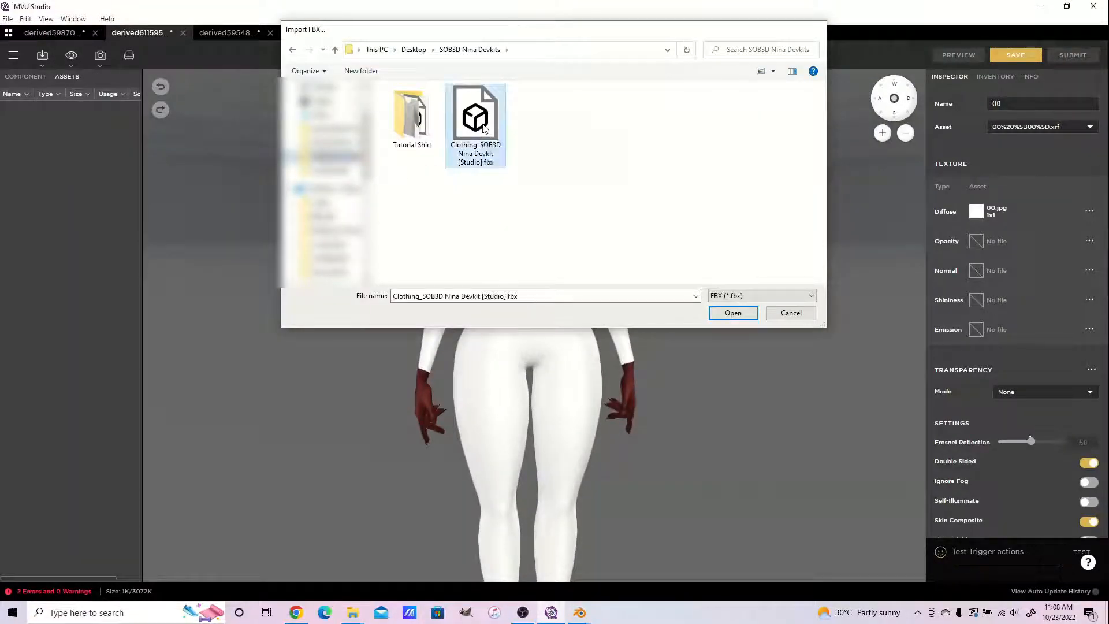
Import the dress FBX onto the Nina avatar and start choosing an opacity image for body material 00.
{"action": "left_click", "coordinate": [732, 313]}
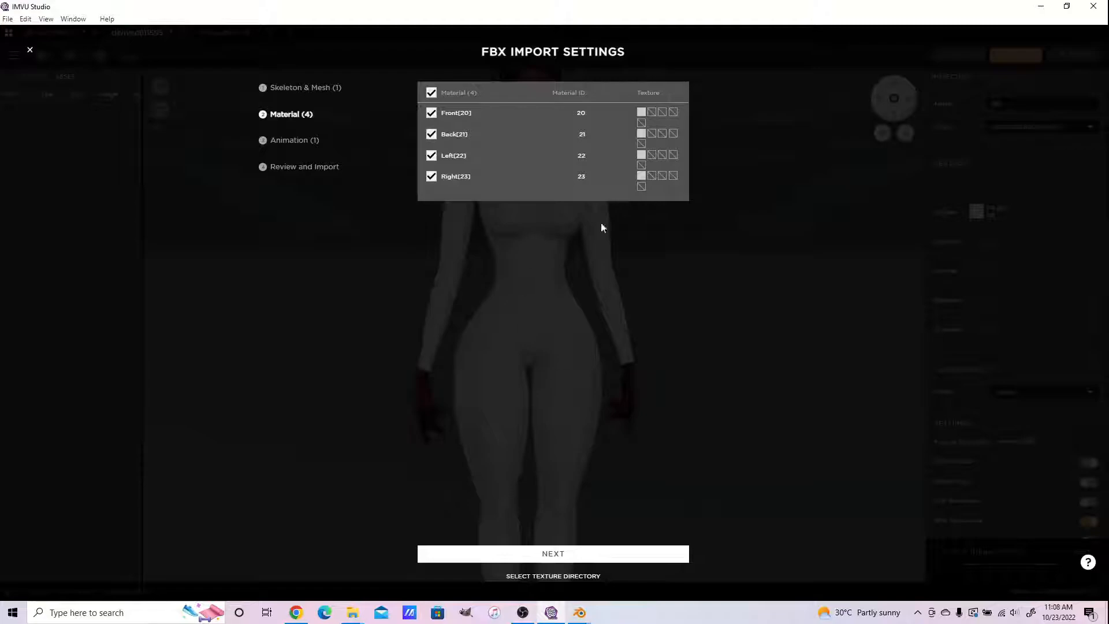
{"action": "mouse_move", "coordinate": [641, 175]}
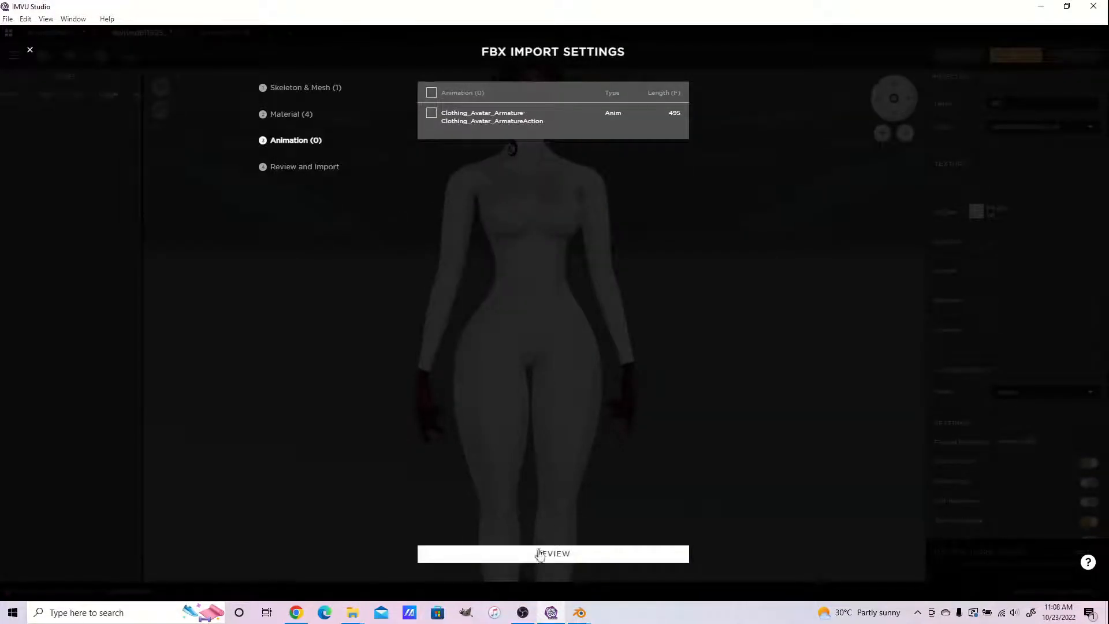
{"action": "left_click", "coordinate": [552, 553]}
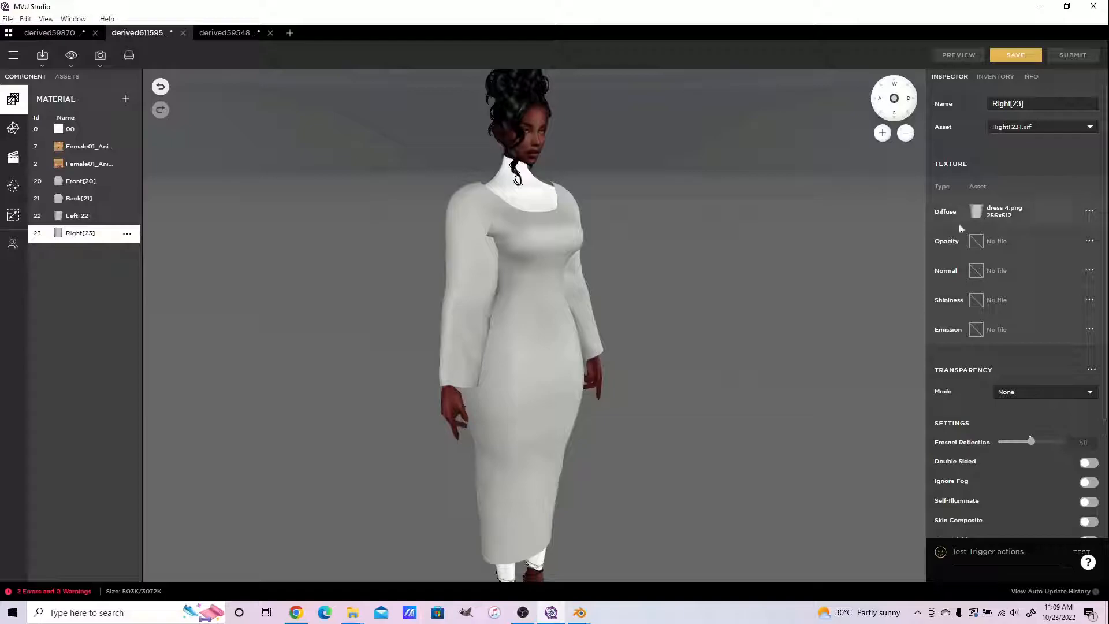
{"action": "left_click", "coordinate": [71, 128]}
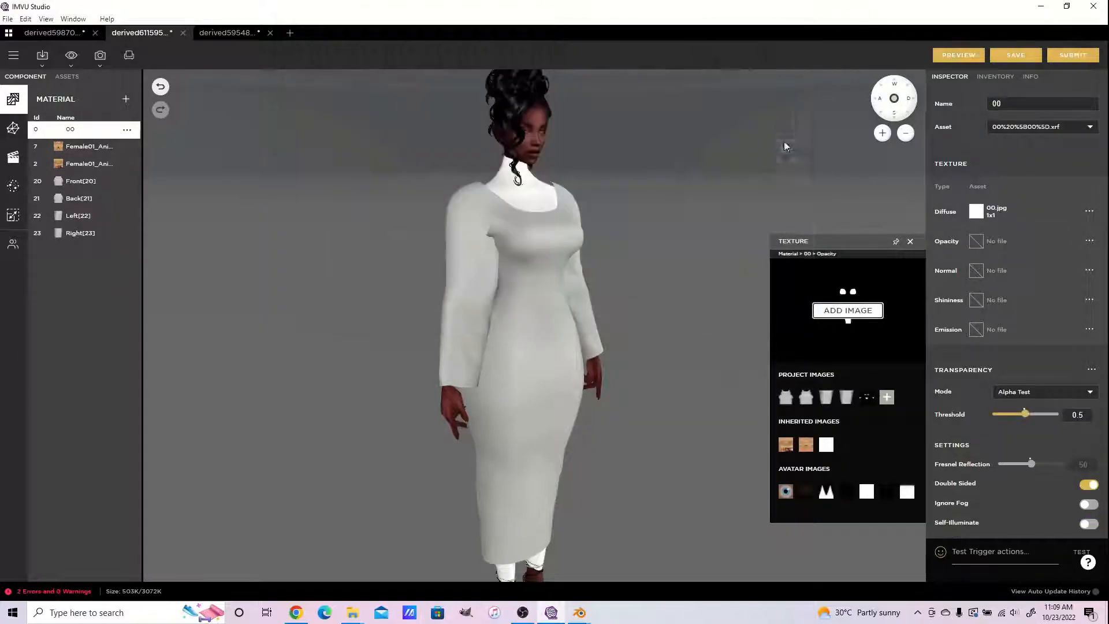